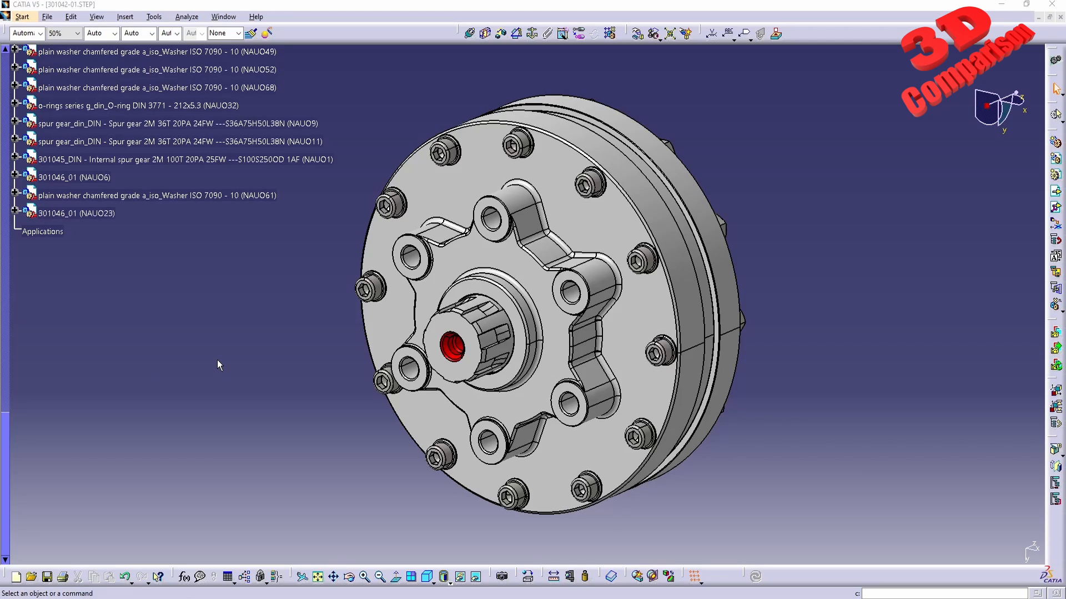
mouse_move(663, 57)
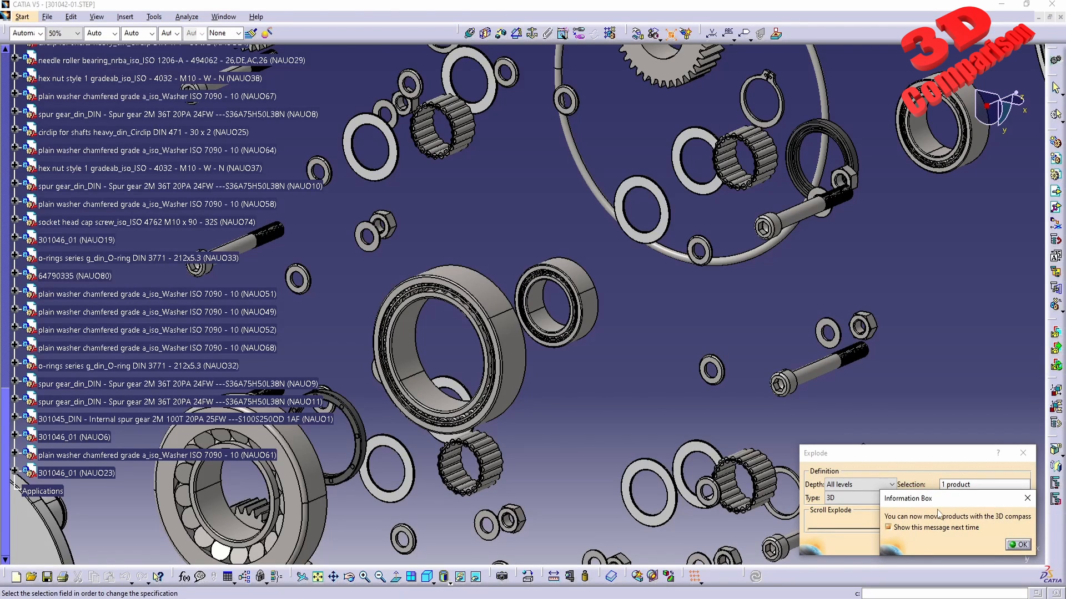
mouse_move(910, 525)
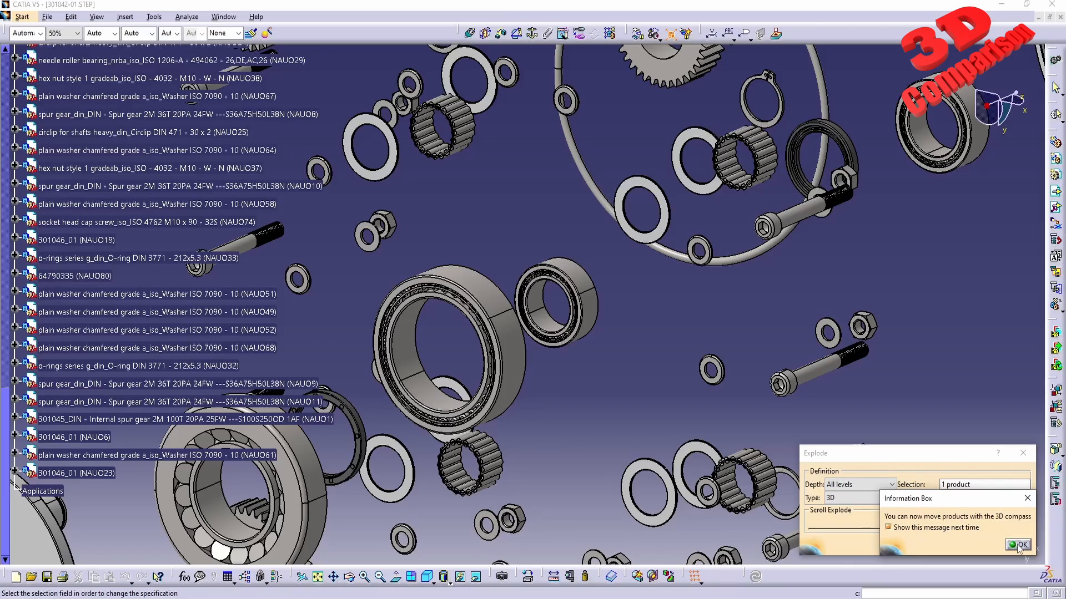
Dismiss the Information Box and scrub the Scroll Explode slider to end at 0.47
left_click(1022, 544)
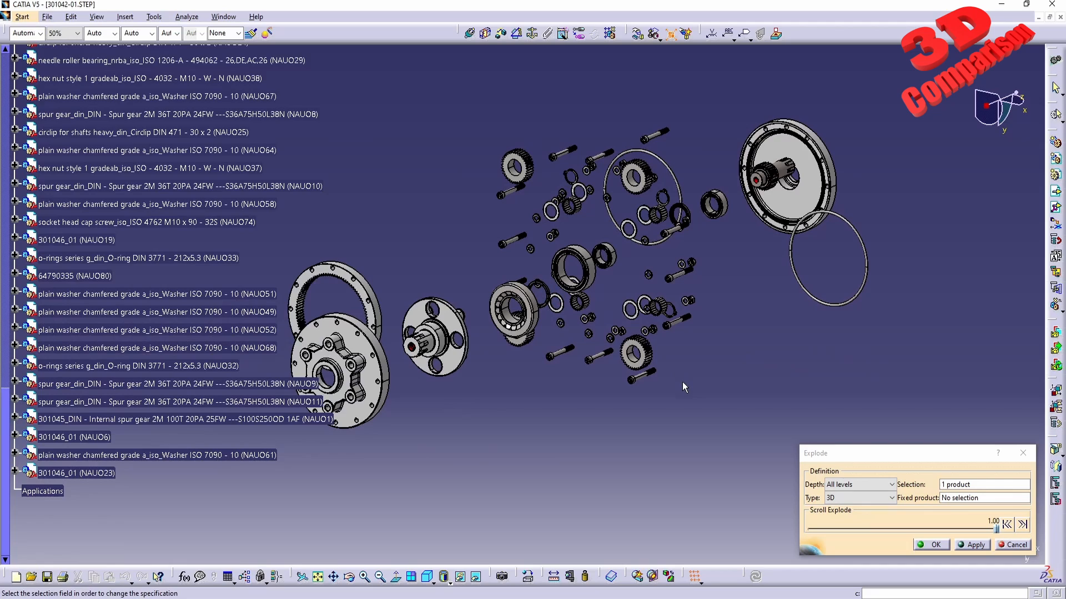
mouse_move(453, 401)
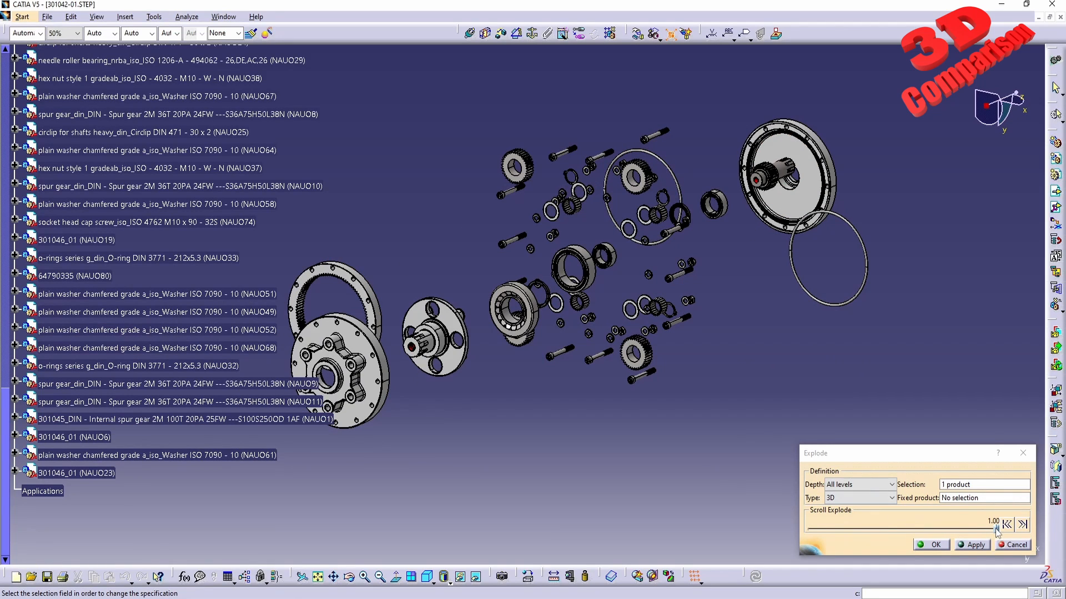
left_click_drag(1016, 523, 819, 527)
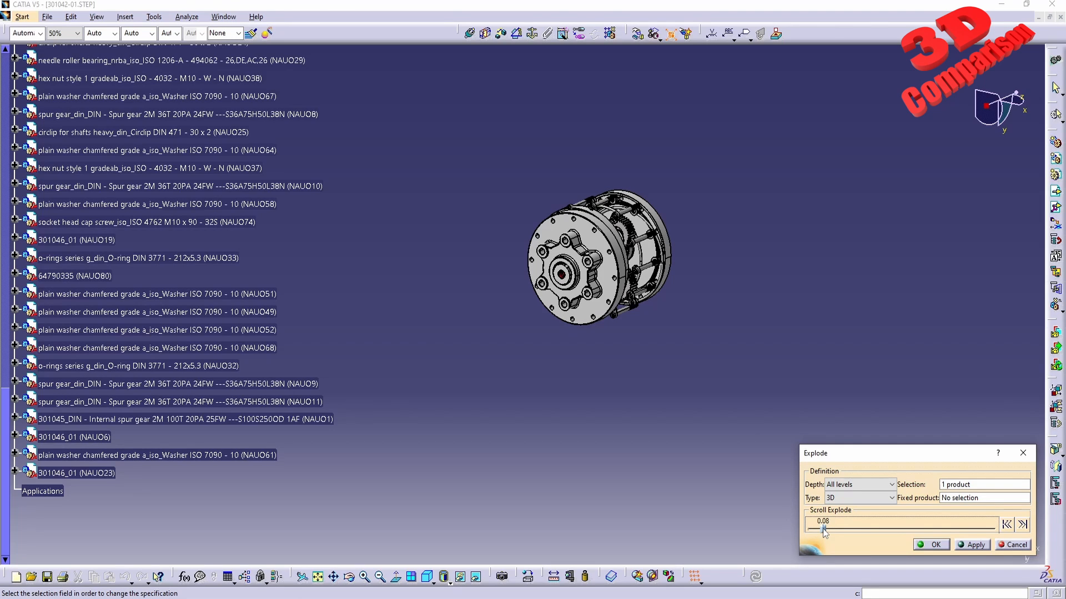
left_click_drag(824, 530, 916, 529)
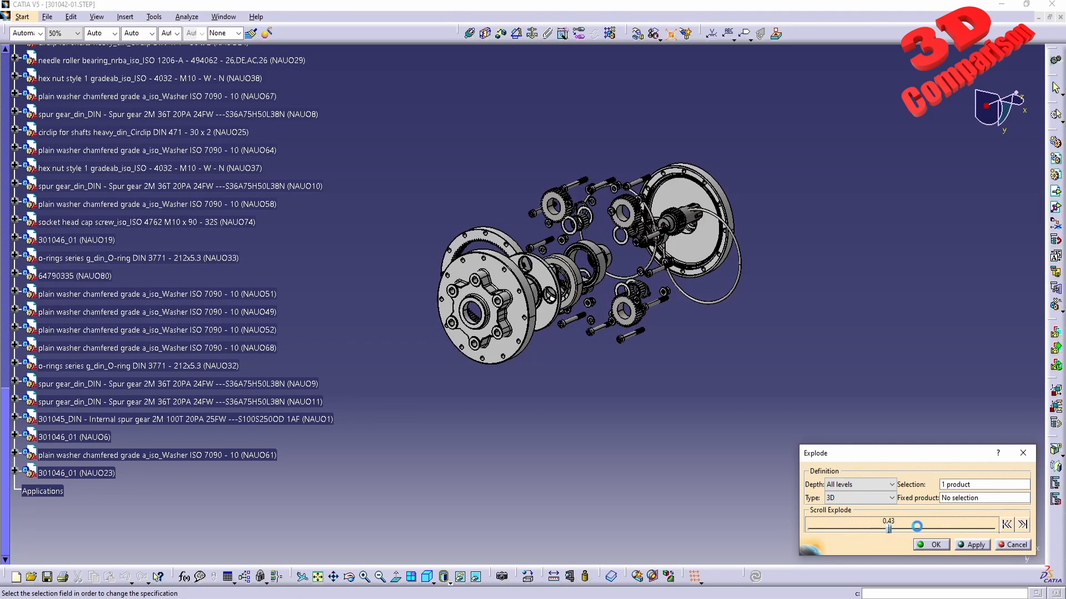
left_click_drag(917, 524, 815, 524)
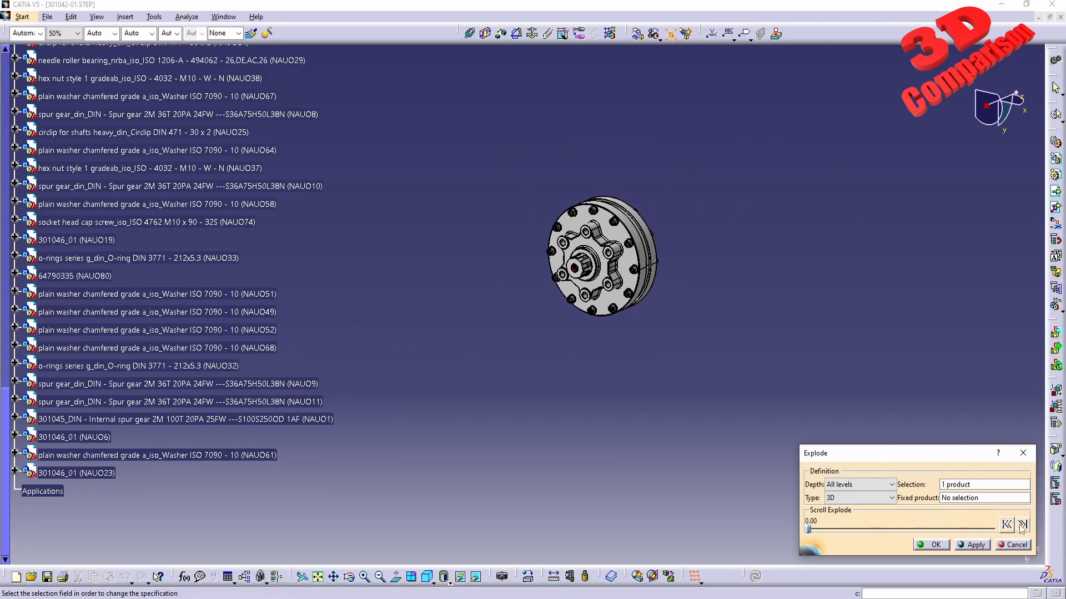
left_click_drag(808, 530, 999, 529)
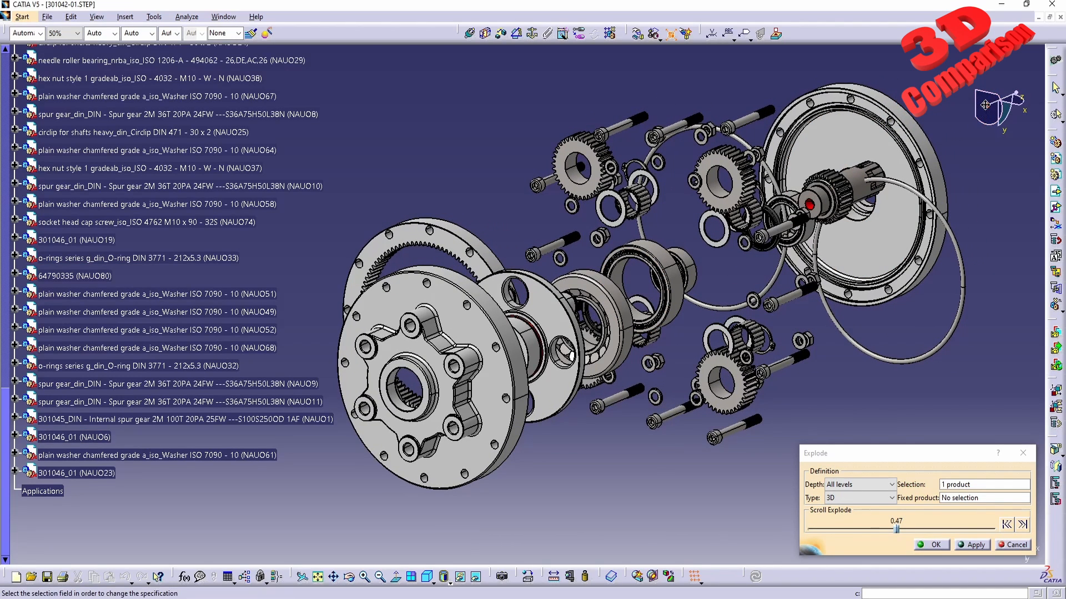
Accept the 0.47 explosion in the Explode dialog and confirm the product-position warning
left_click(579, 164)
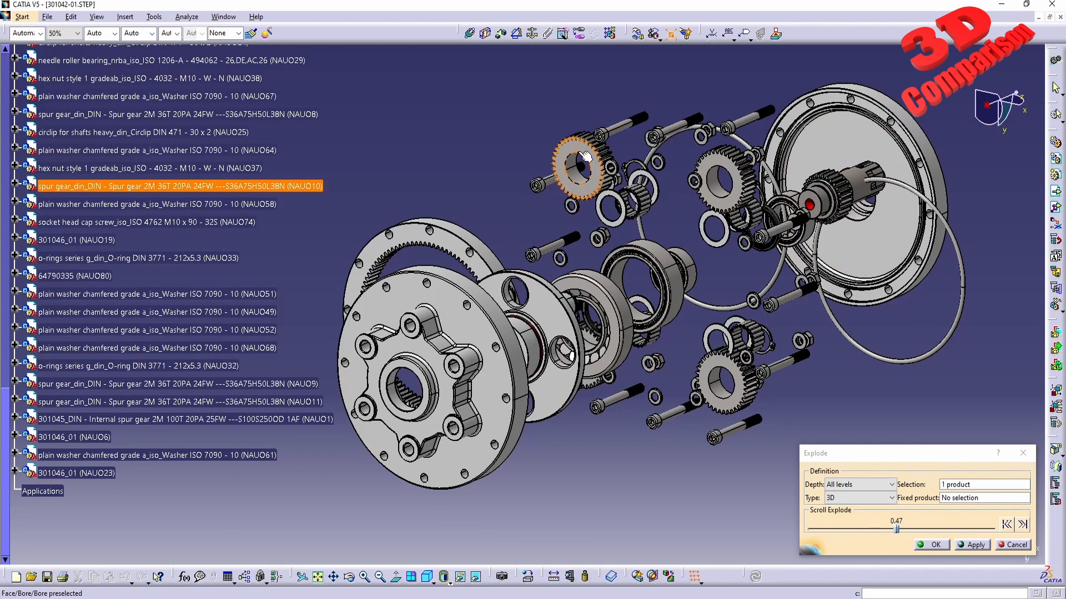
left_click(138, 168)
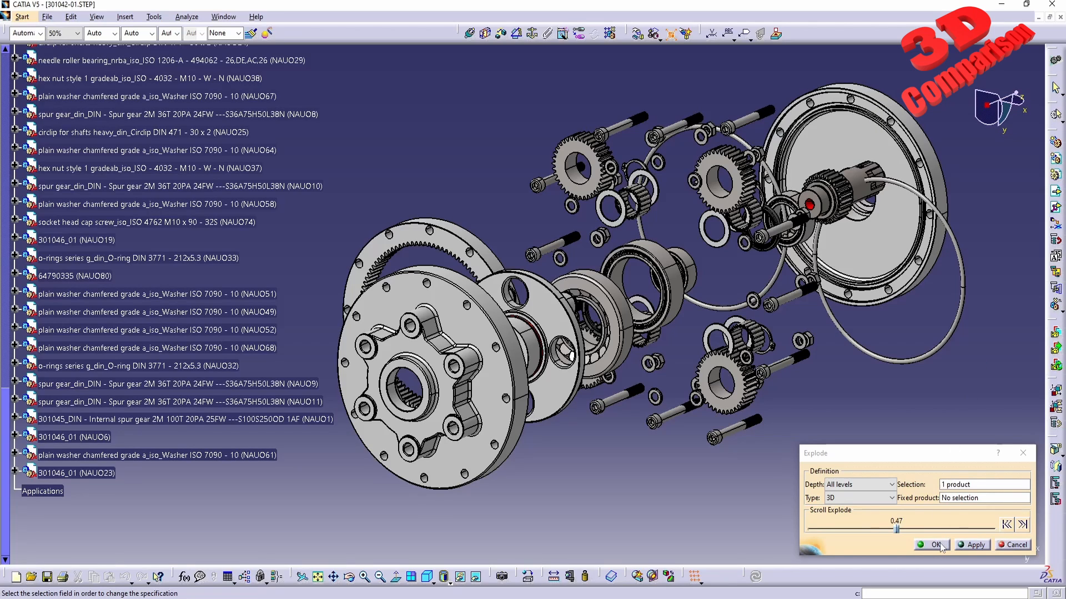
left_click(931, 545)
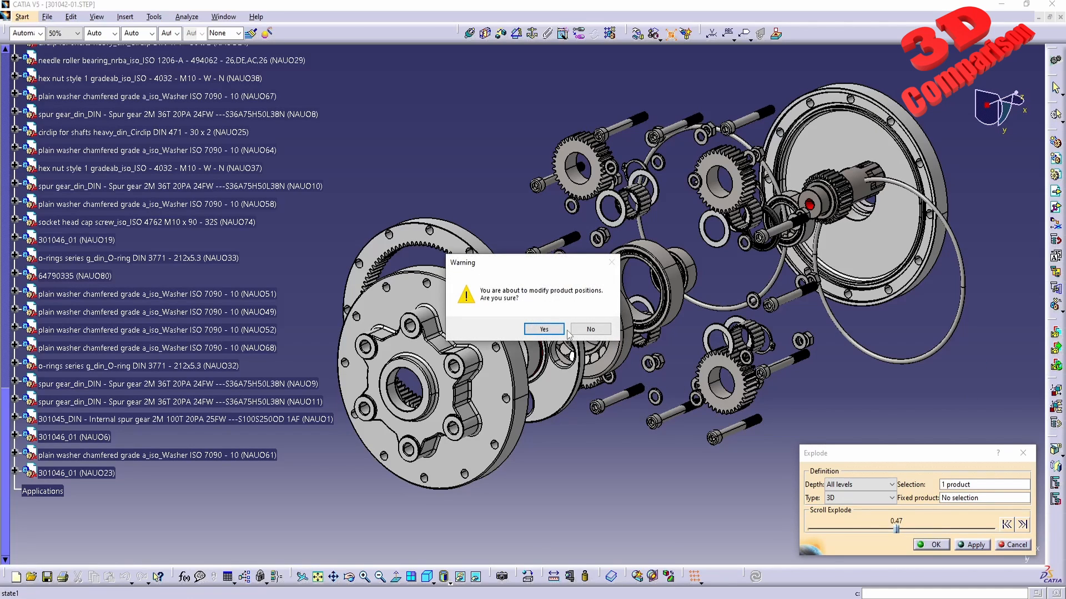
left_click(544, 329)
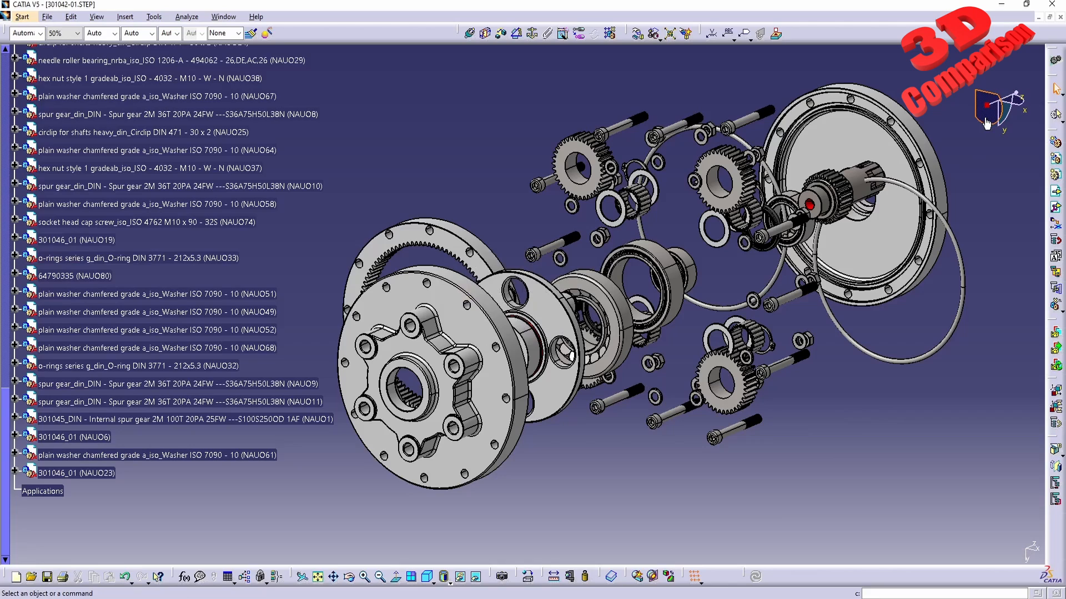
mouse_move(593, 88)
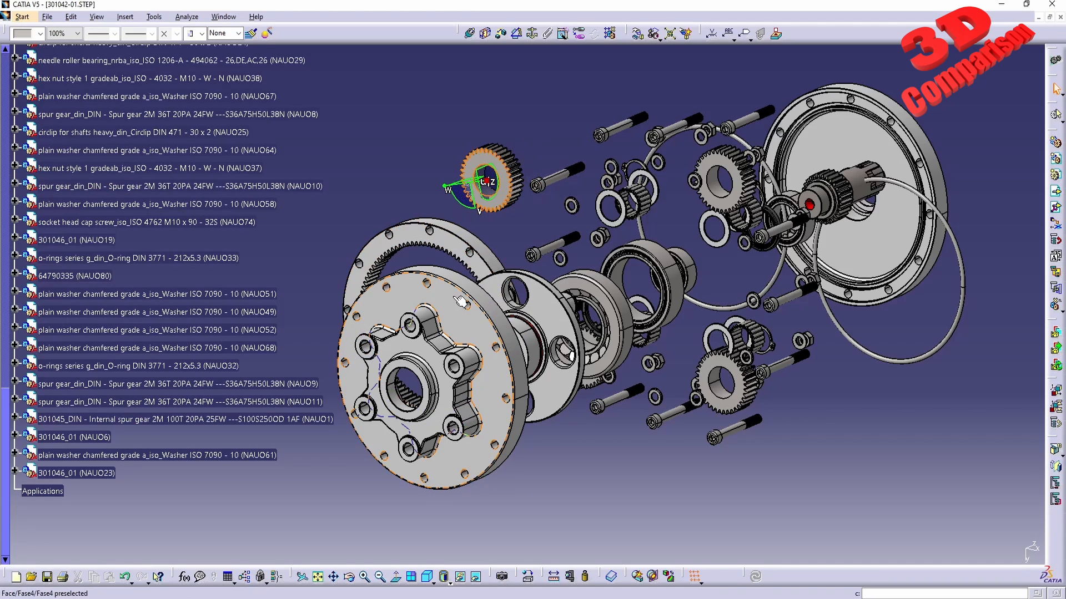
Relaunch Explode on the gearbox for a full 1.00 spread
left_click(450, 378)
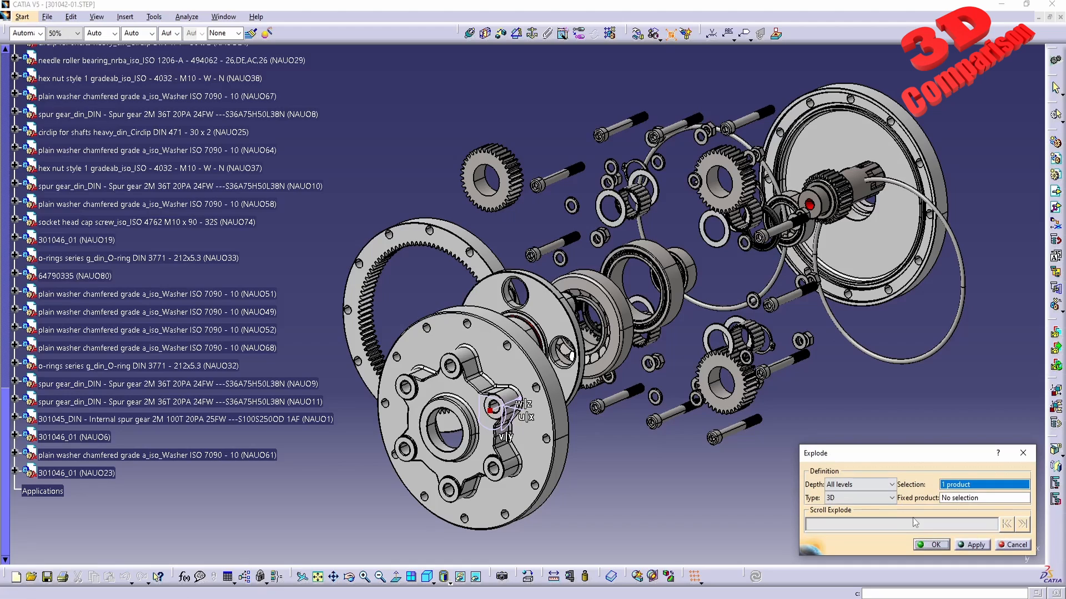
mouse_move(672, 39)
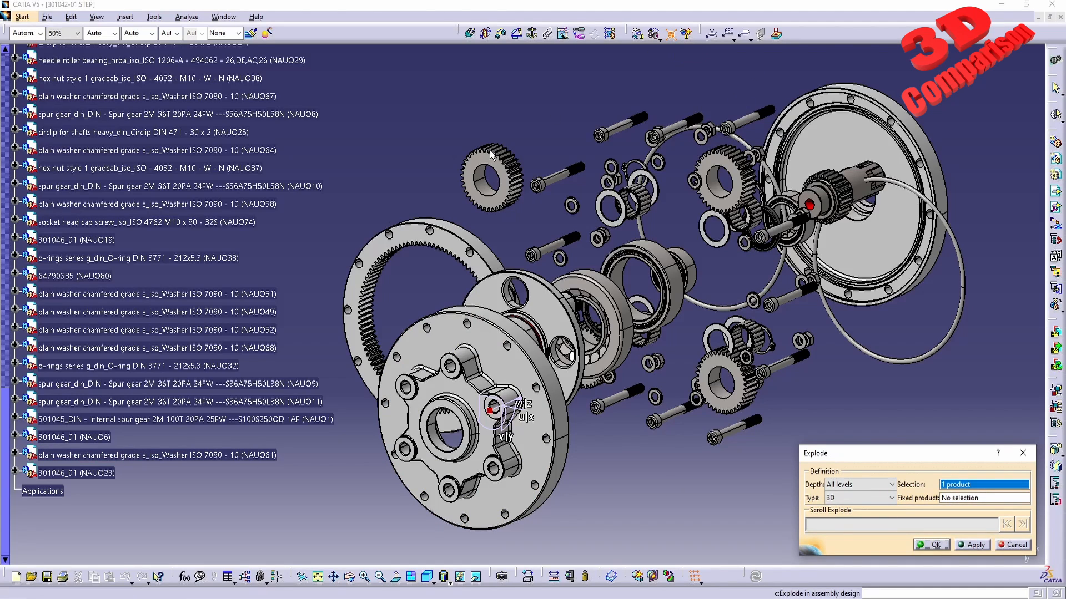
mouse_move(931, 501)
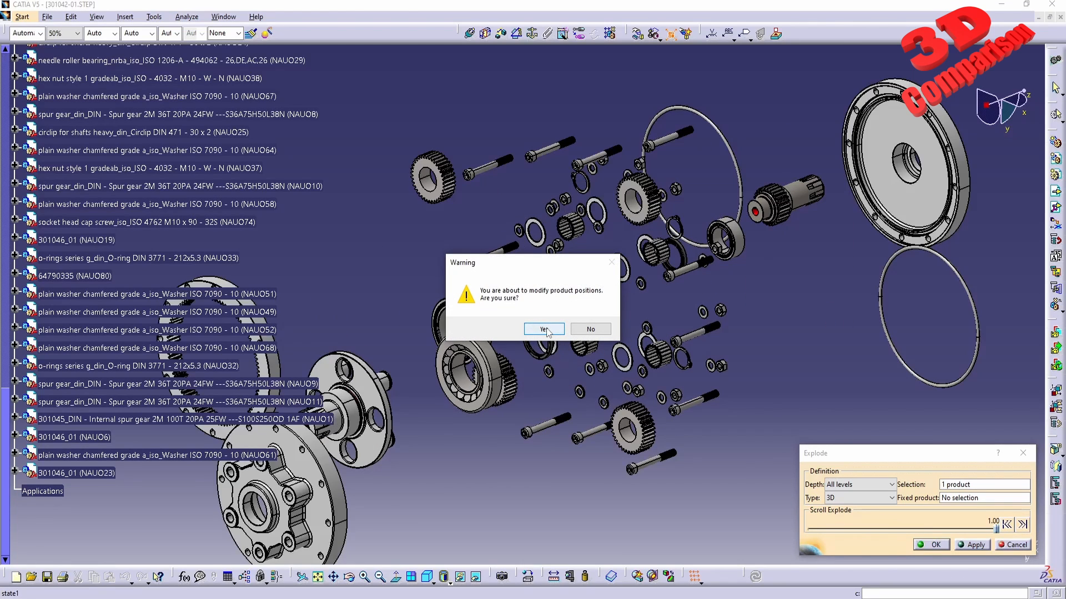
Answer the product-position warning so the gearbox shows fully assembled
left_click(544, 329)
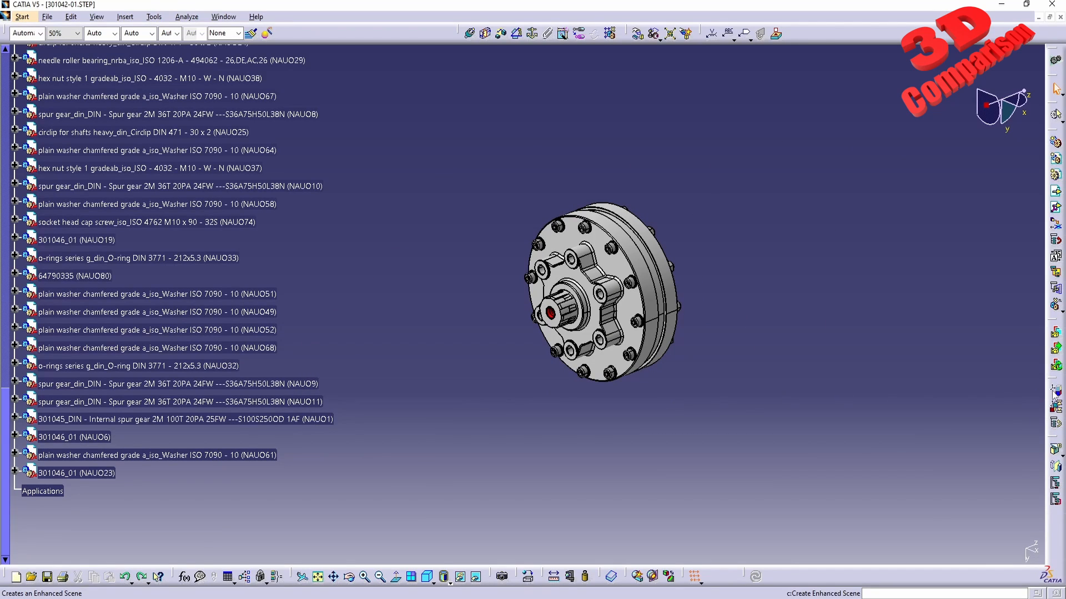
mouse_move(1056, 391)
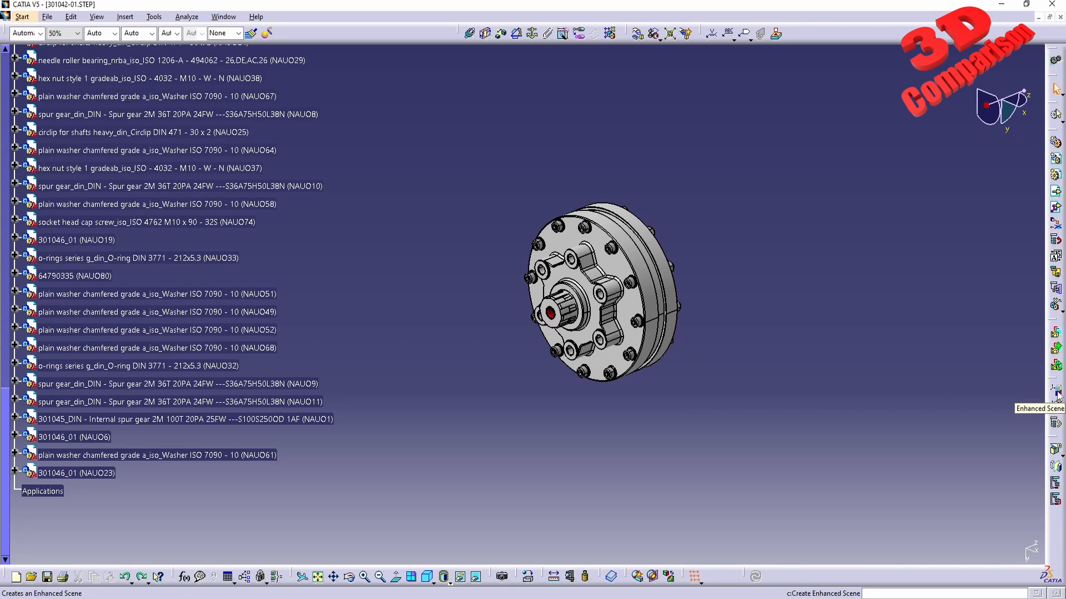
Create an enhanced scene of the gearbox and dismiss the scene-context move warning
left_click(1055, 392)
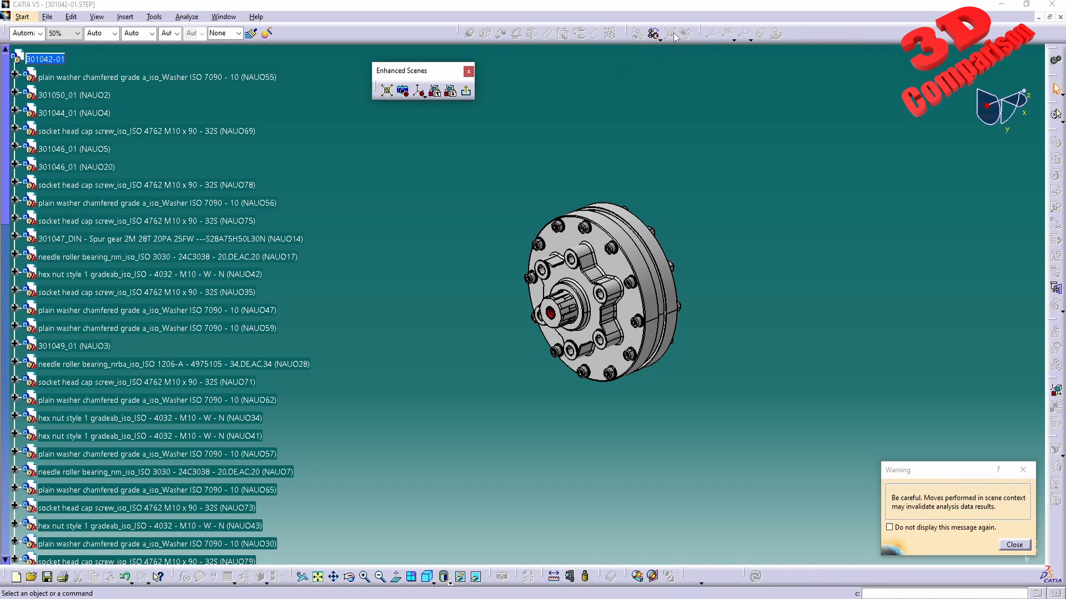
mouse_move(369, 84)
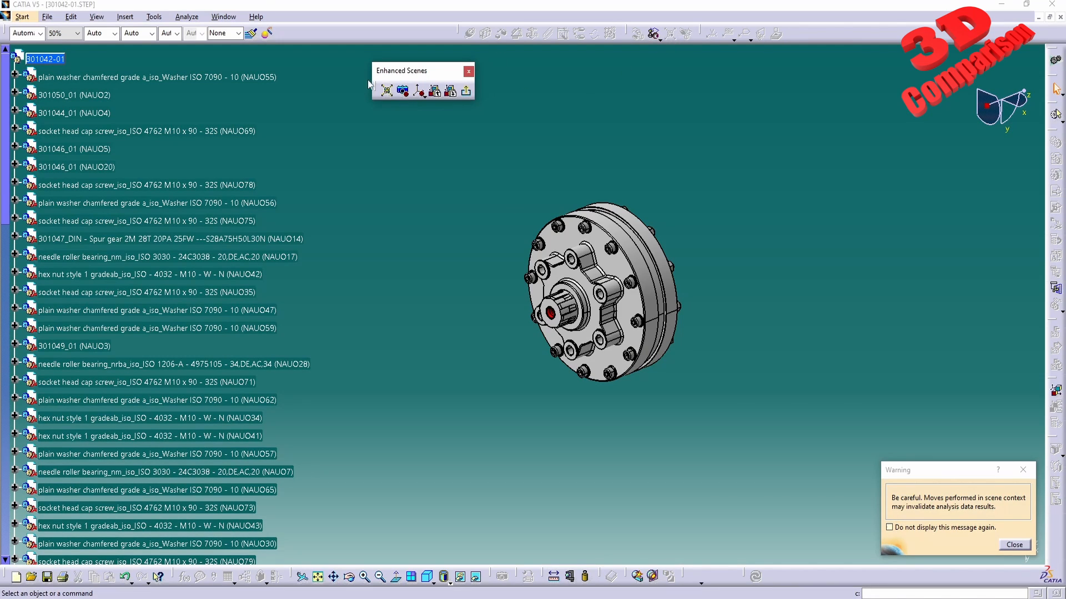
mouse_move(609, 73)
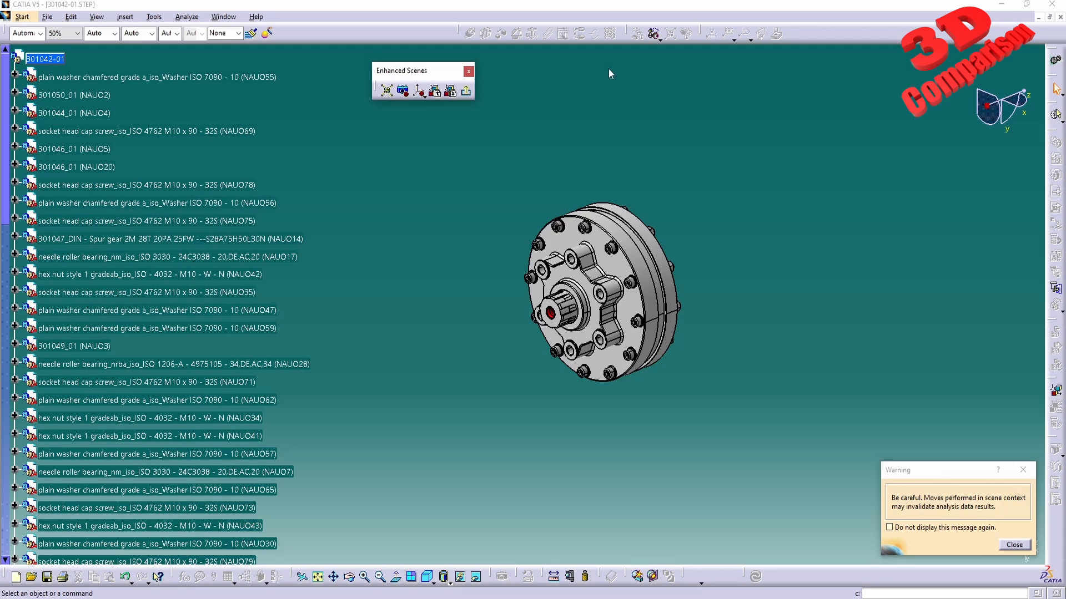
left_click_drag(421, 71, 709, 61)
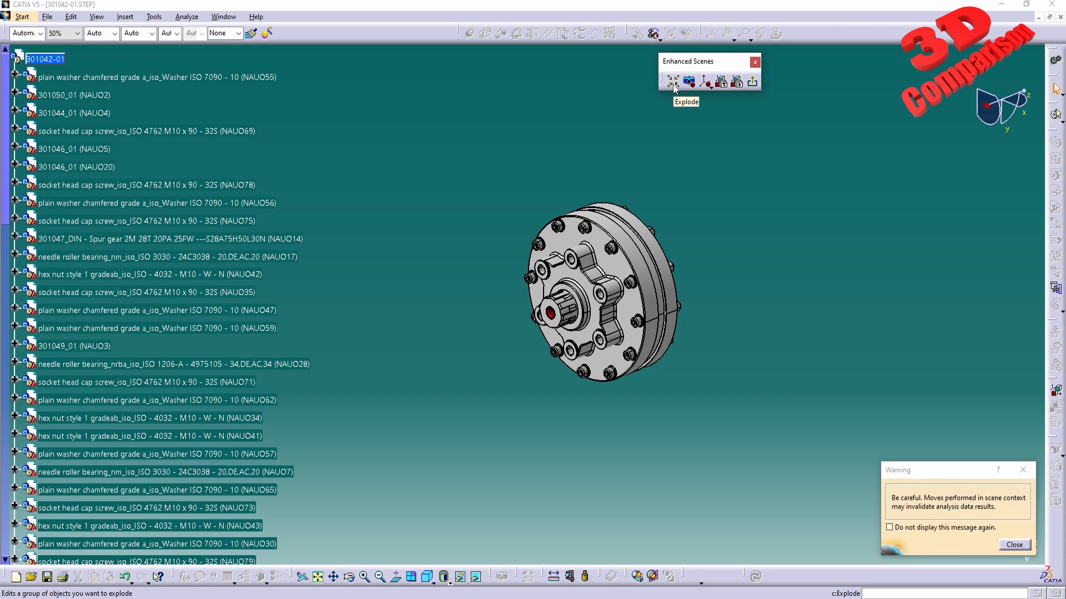
mouse_move(754, 439)
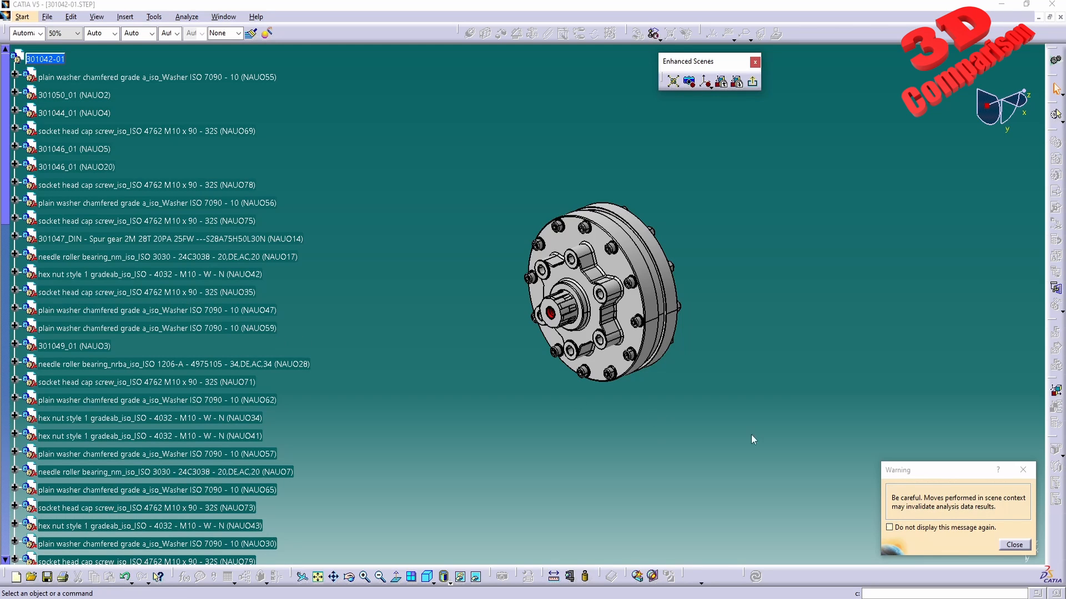
left_click(1014, 545)
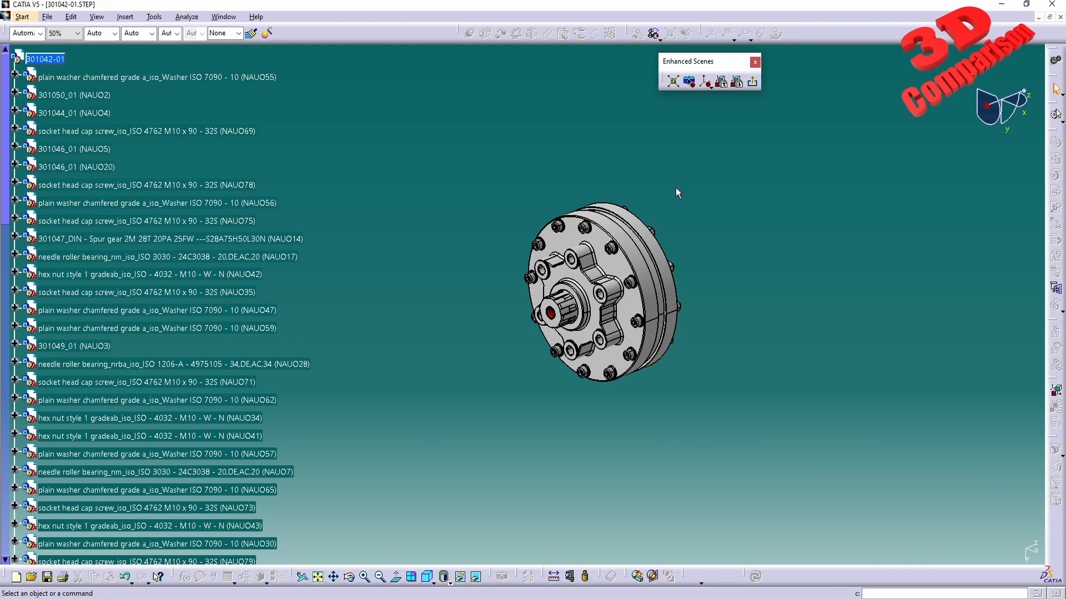
Explode the gearbox across all levels in 3D and acknowledge the Information Box
scroll("down", 3)
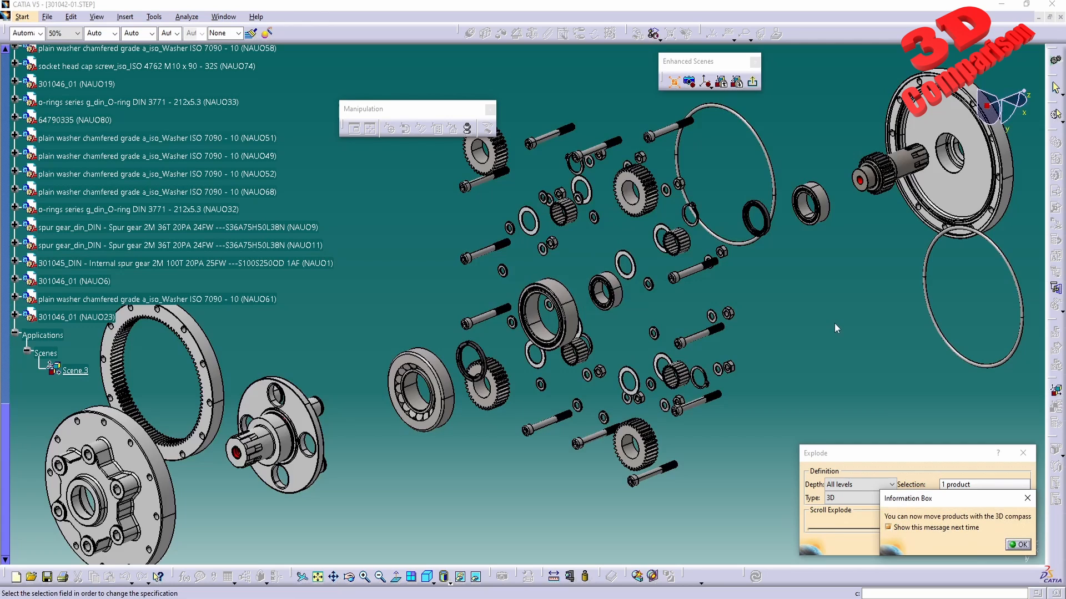
mouse_move(1015, 533)
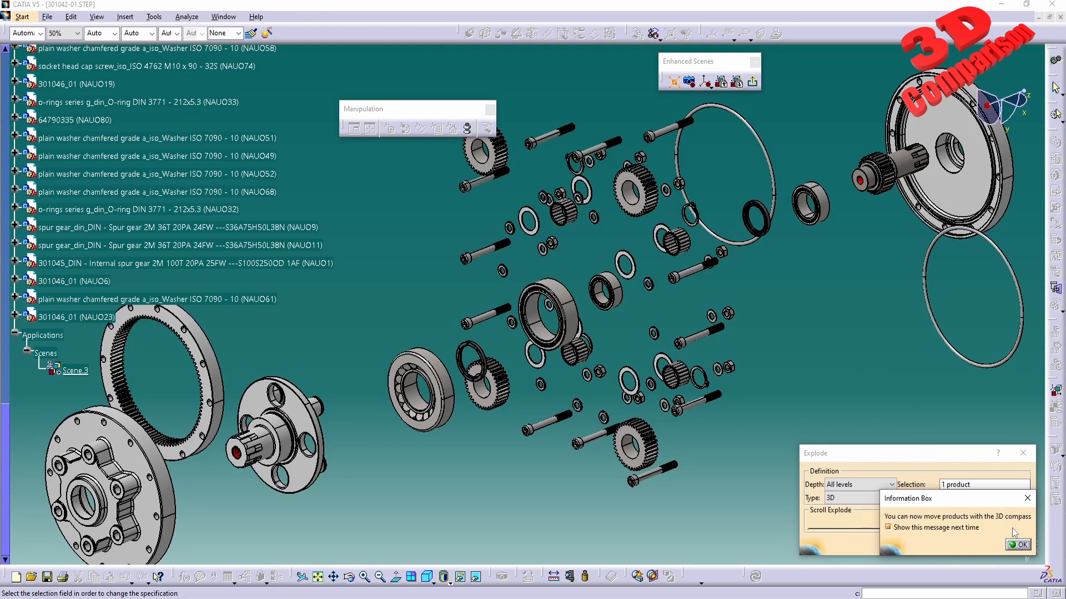
left_click(1019, 544)
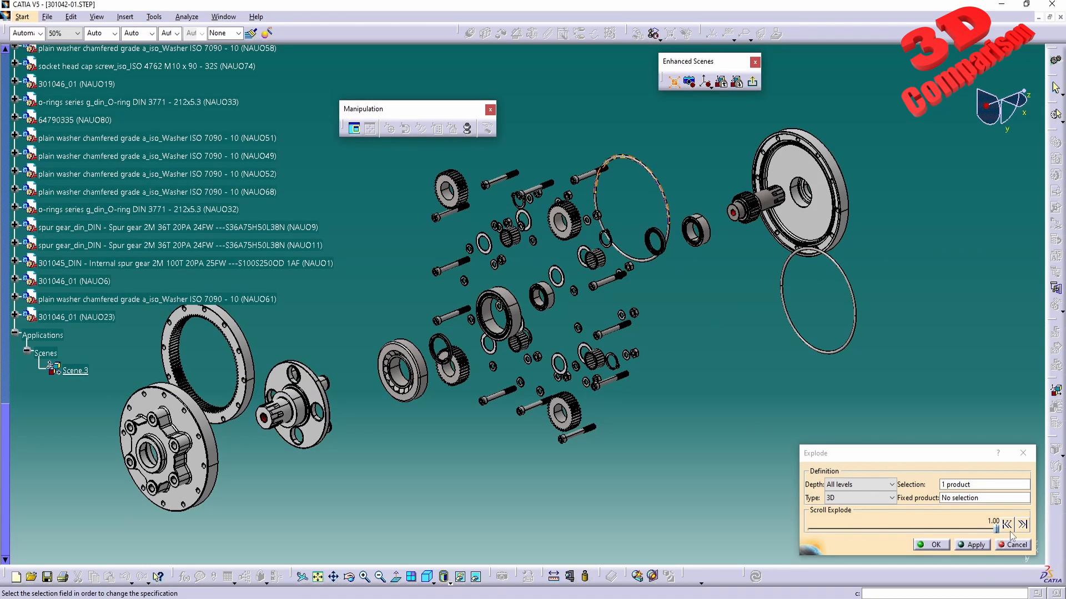
Set the scene explosion slider to about 0.50, apply it, and accept with OK
left_click_drag(993, 524, 933, 524)
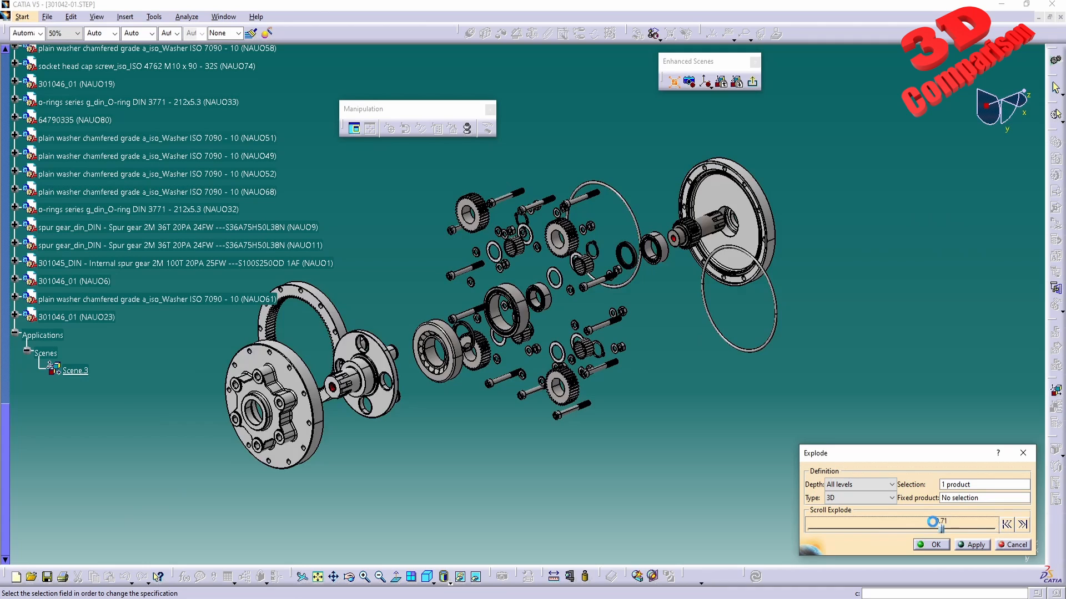
left_click_drag(932, 522, 884, 522)
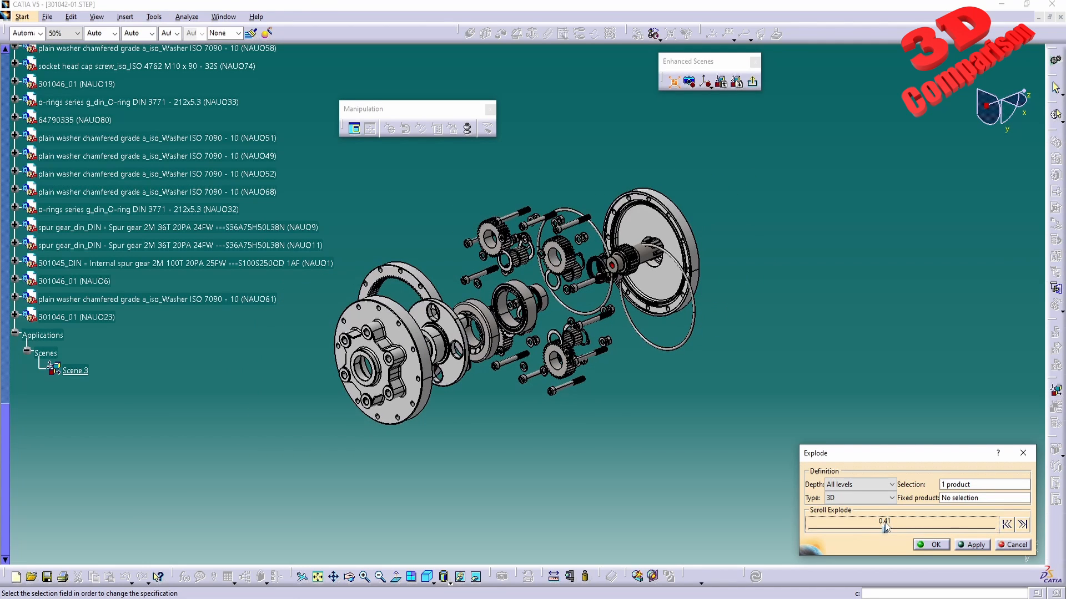
left_click_drag(883, 530, 911, 530)
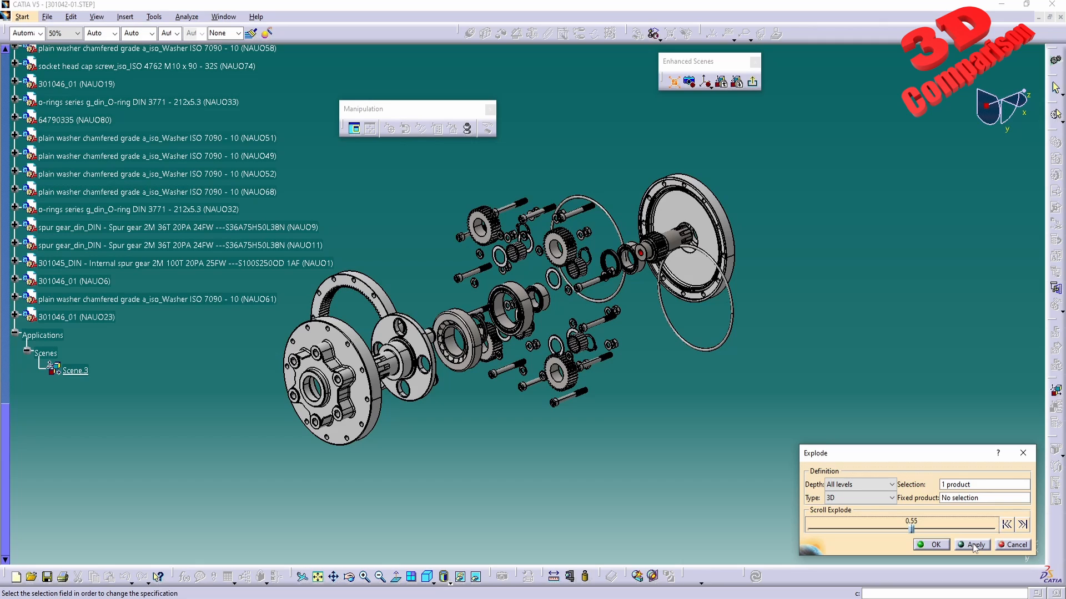
left_click(972, 544)
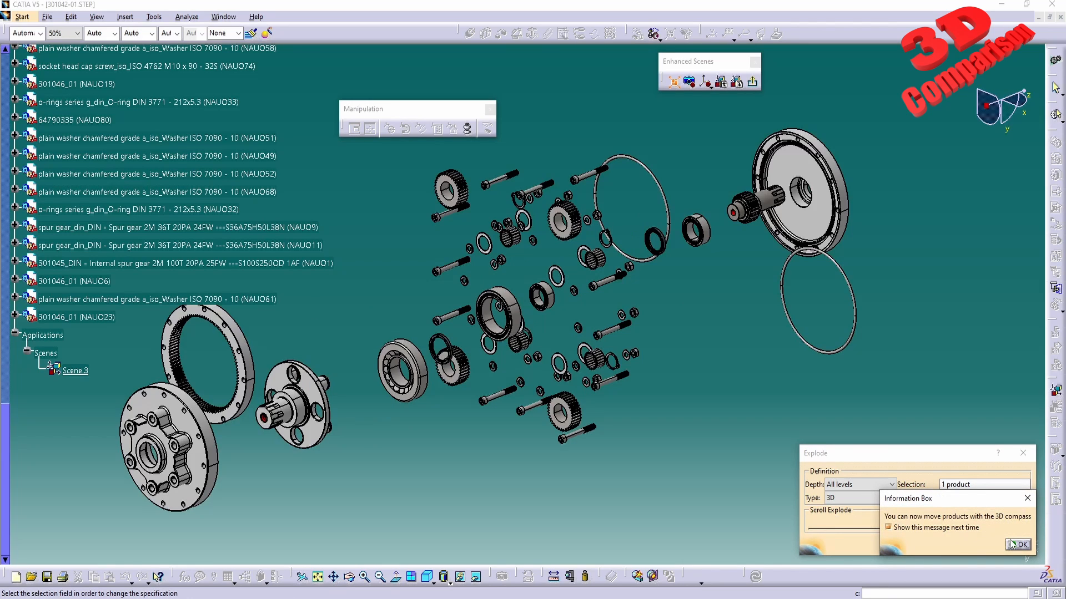
left_click(1019, 544)
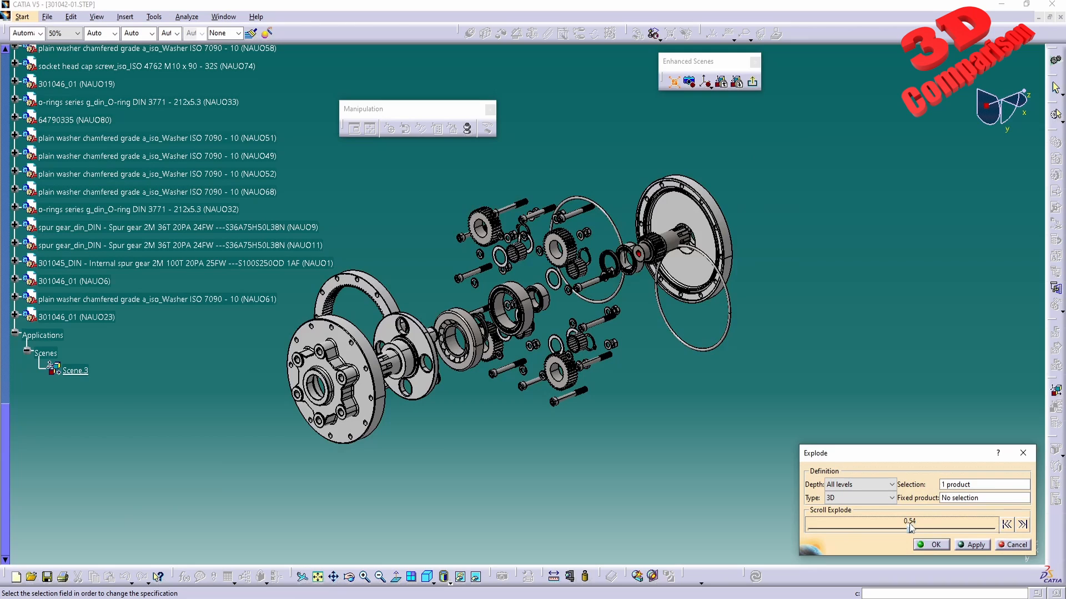
left_click_drag(911, 527, 902, 529)
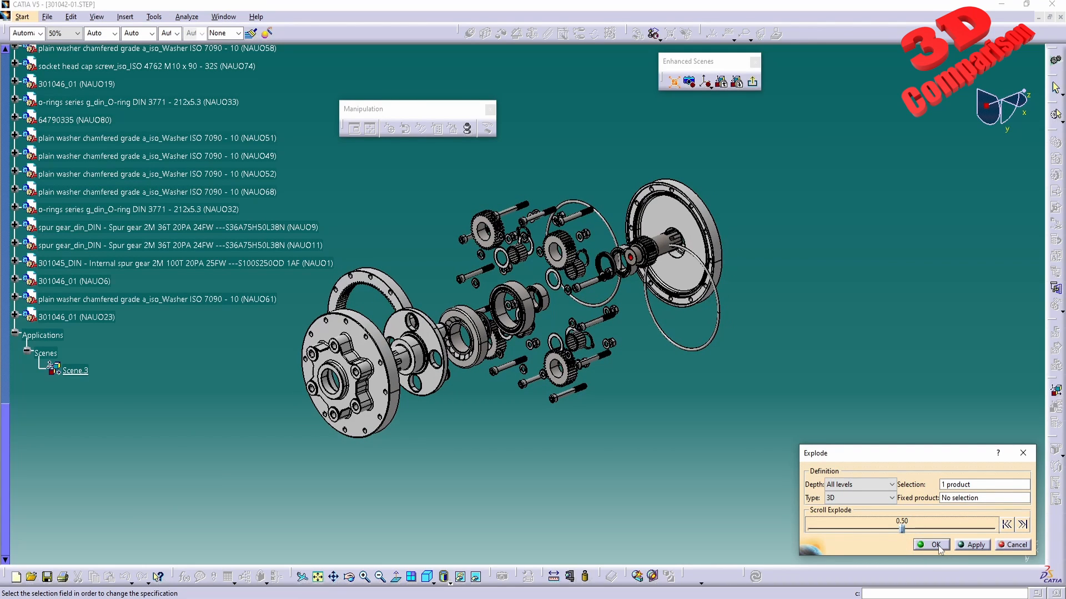
left_click(933, 545)
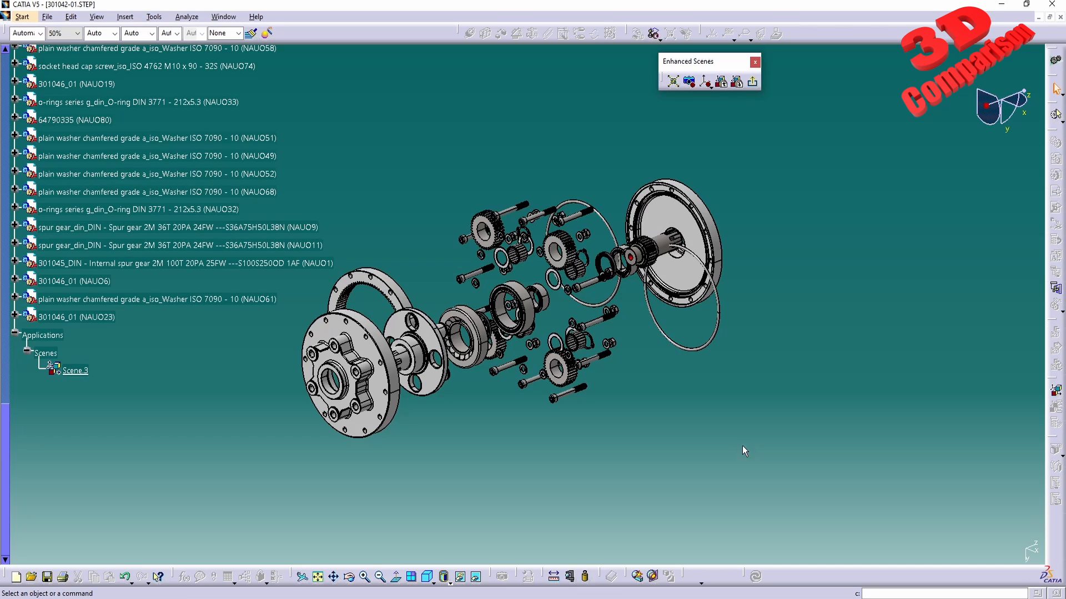
mouse_move(752, 82)
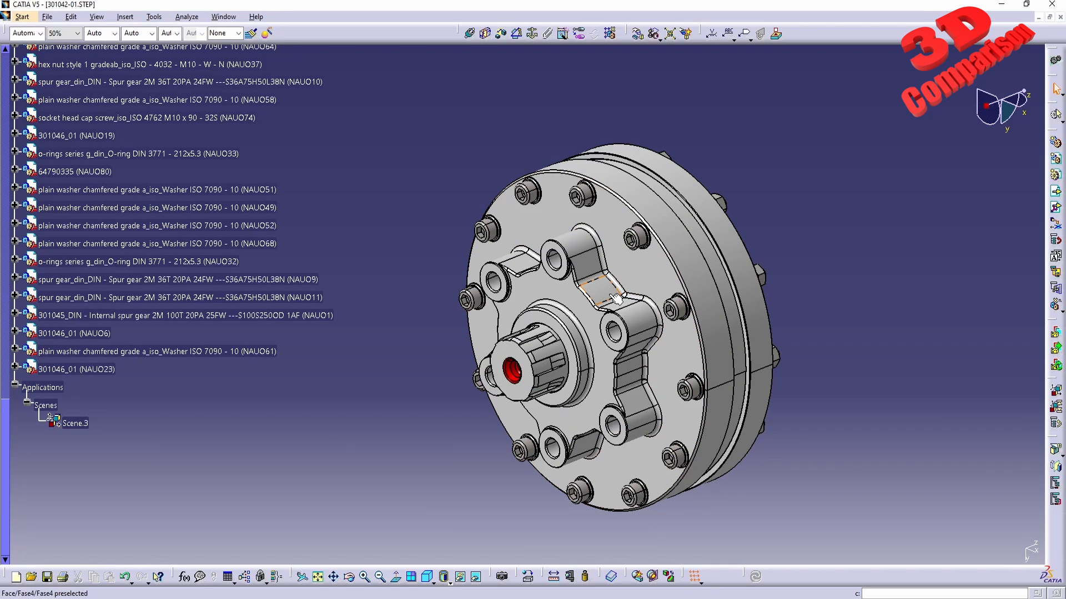
Exit the enhanced scene back to the assembled gearbox, keeping Scene.3 in the tree
left_click(18, 17)
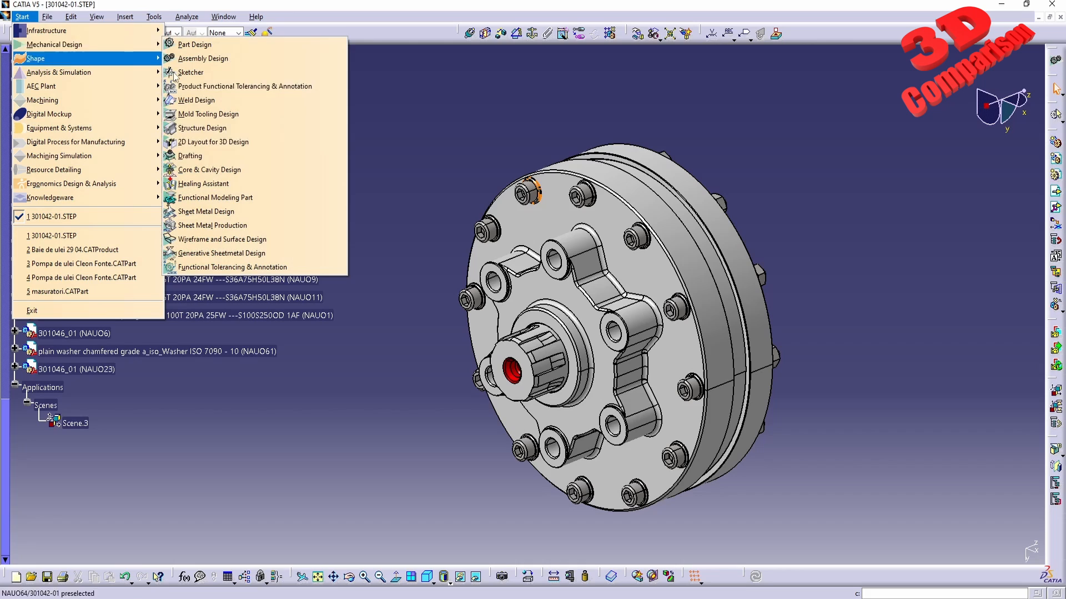
Create a new Drafting document with an A2 ISO landscape sheet
left_click(190, 155)
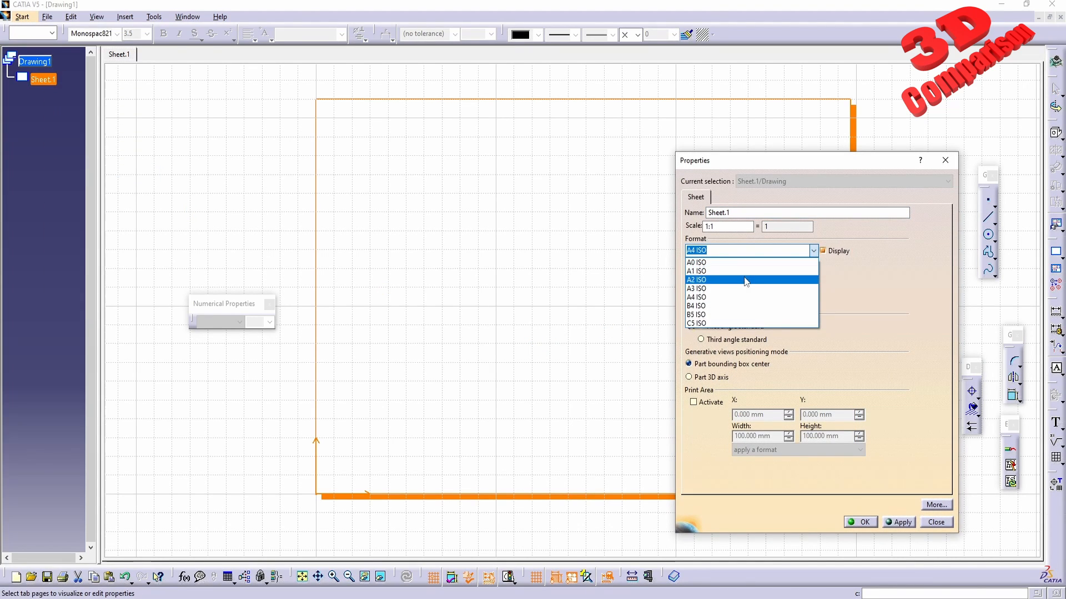
left_click(717, 279)
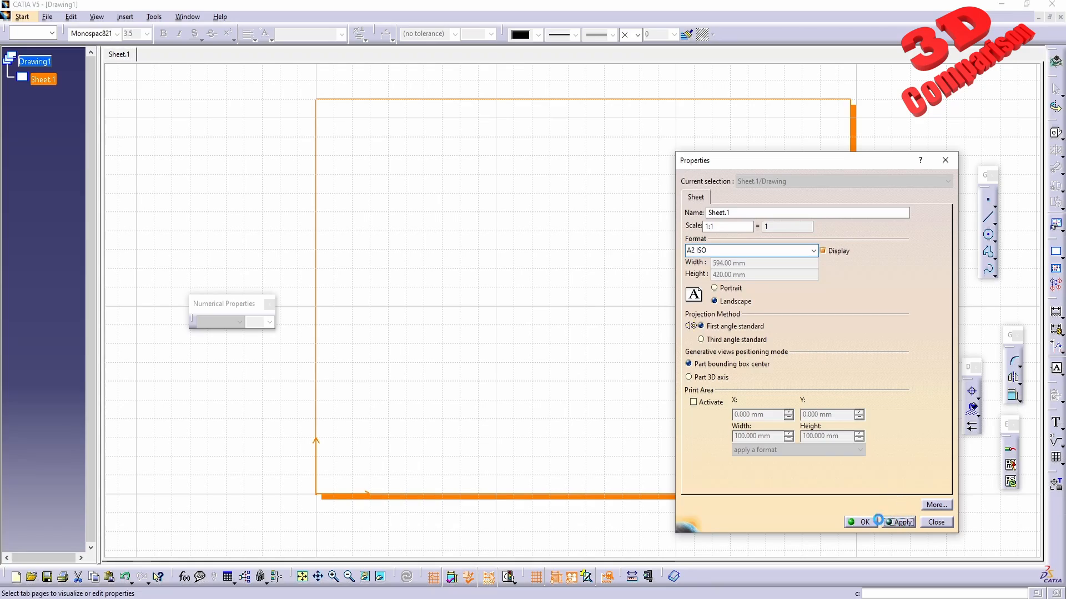
left_click(864, 522)
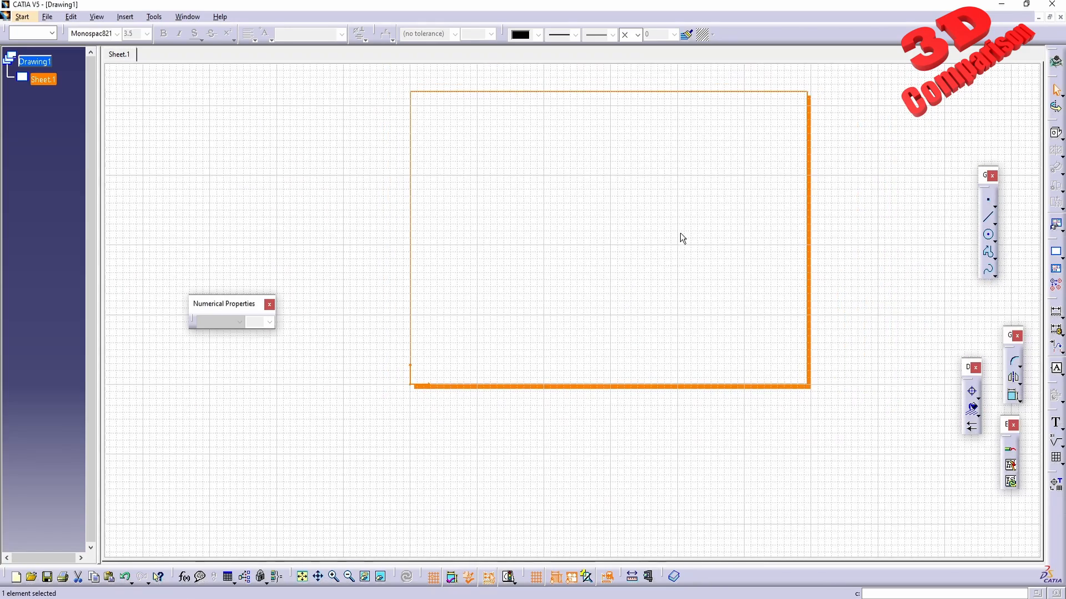
mouse_move(1057, 134)
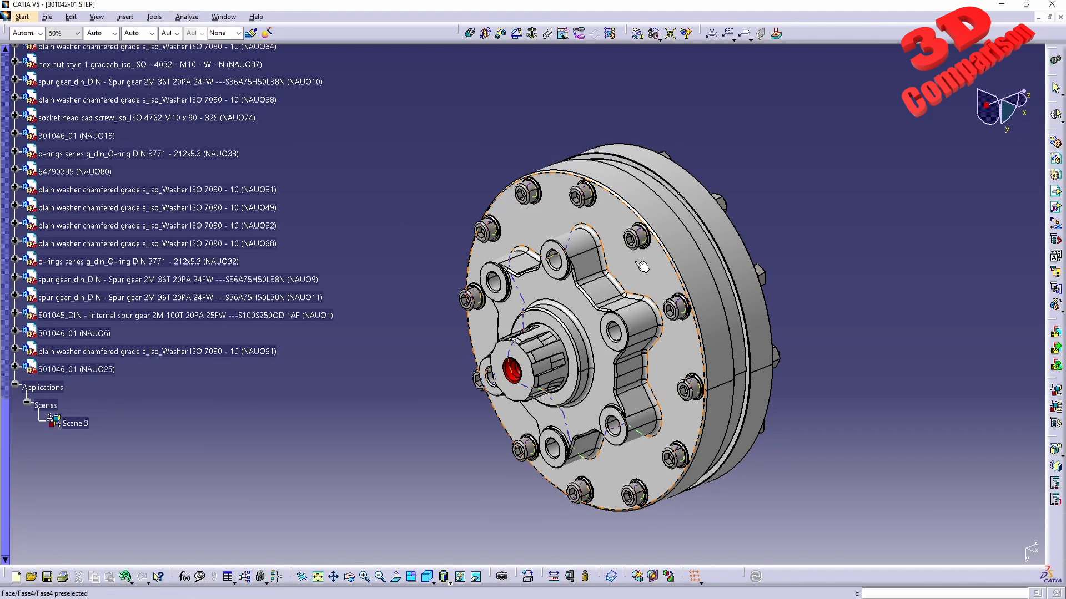
mouse_move(650, 264)
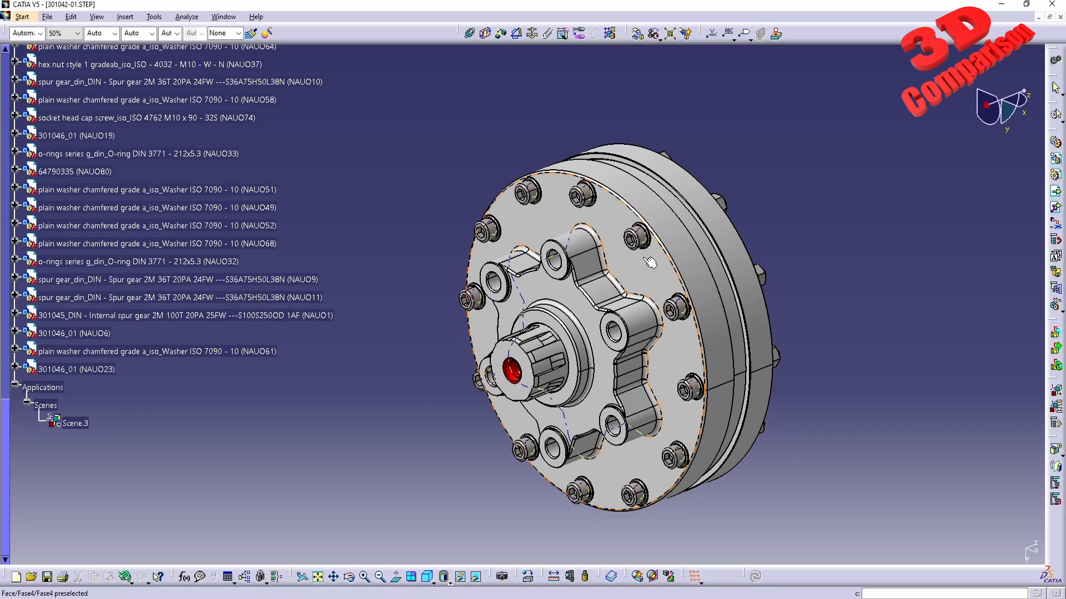
Select Scene.3 in the assembly tree as the isometric view source
left_click(74, 423)
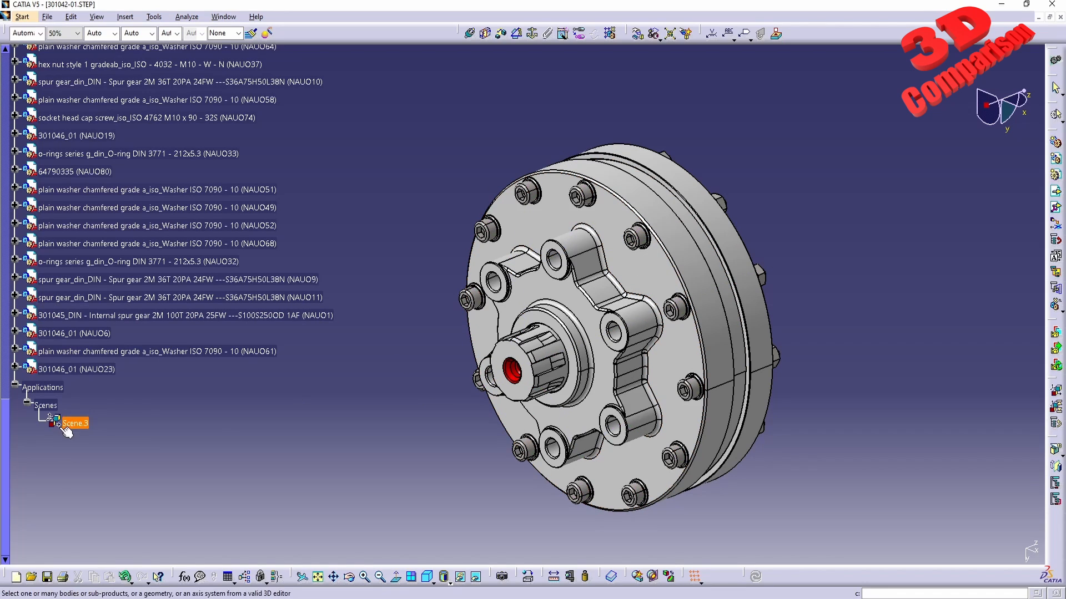
mouse_move(80, 427)
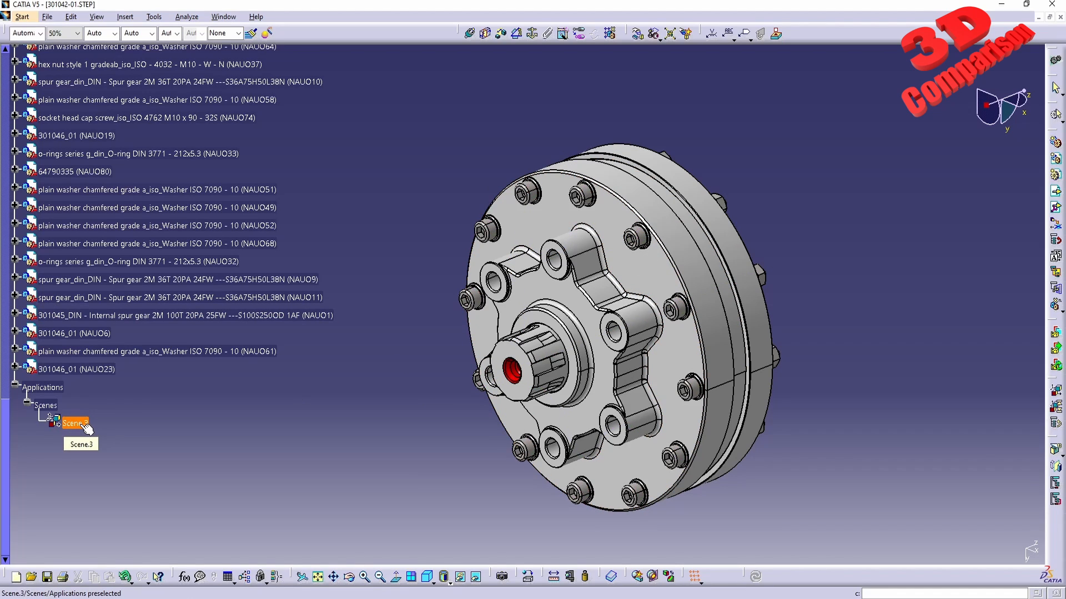
right_click(78, 423)
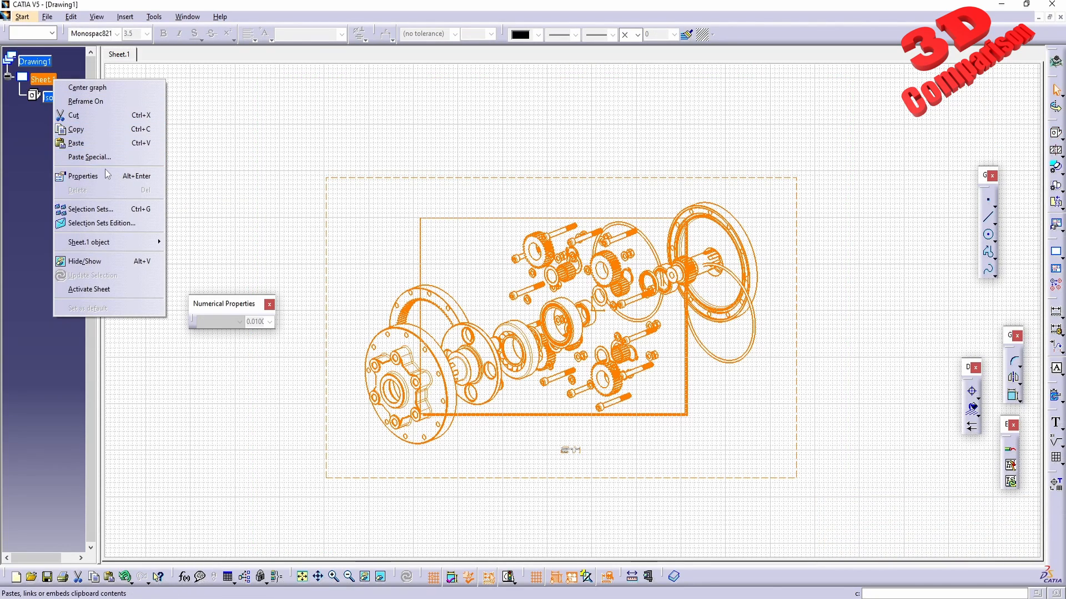
Change Sheet.1's scale to 1:2 in its properties and apply the change
left_click(82, 176)
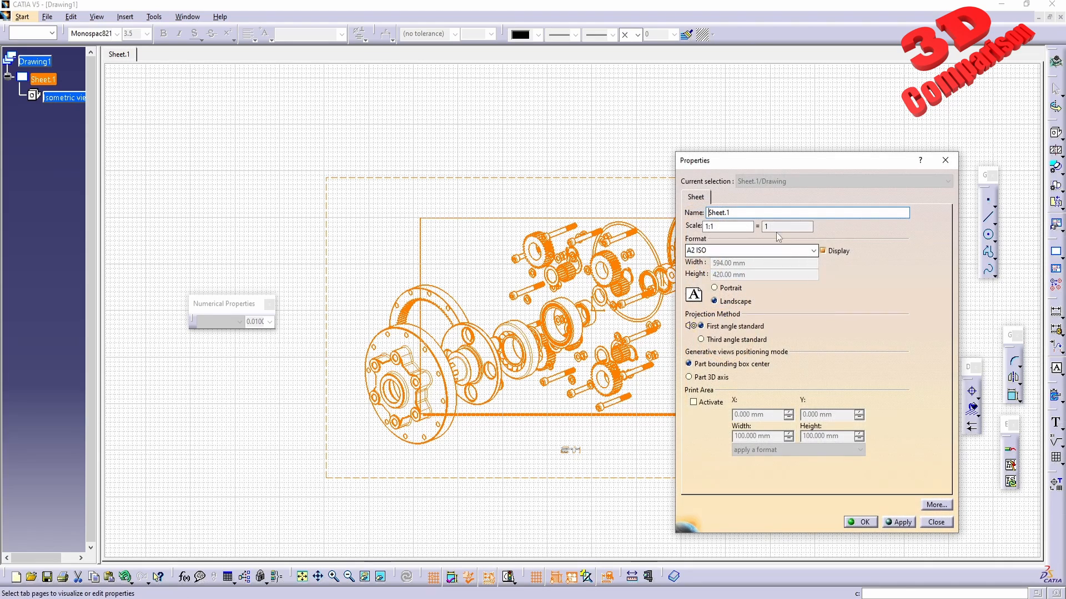
left_click(727, 227)
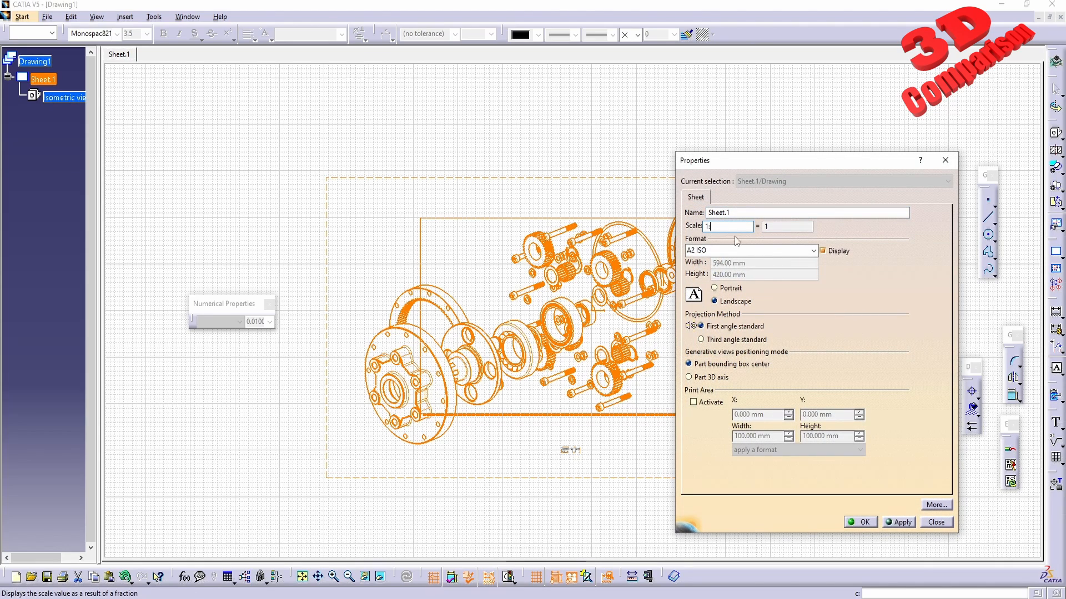
left_click(902, 522)
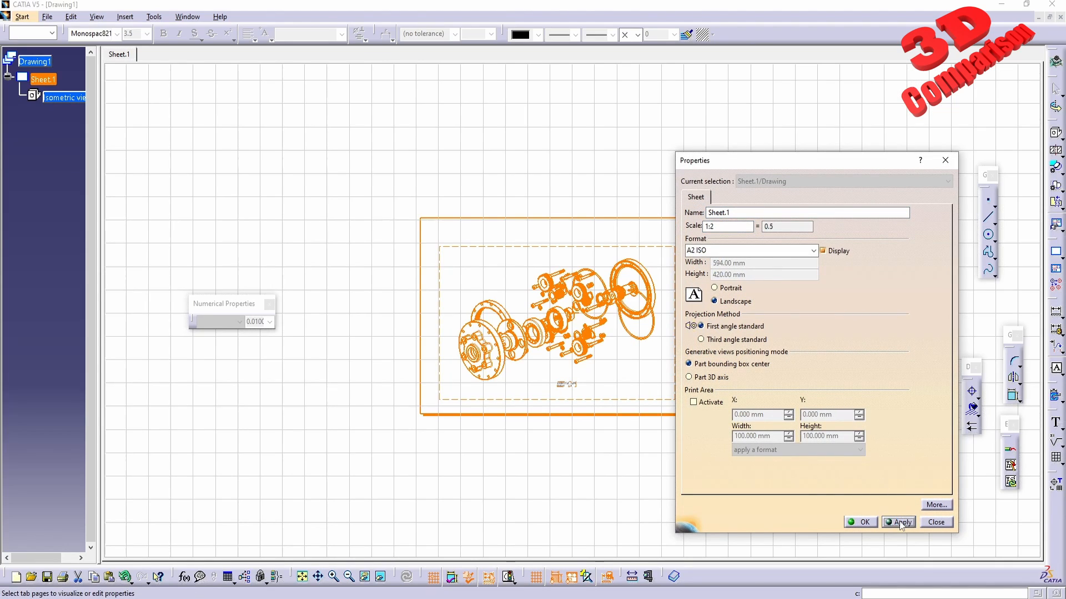
left_click(898, 523)
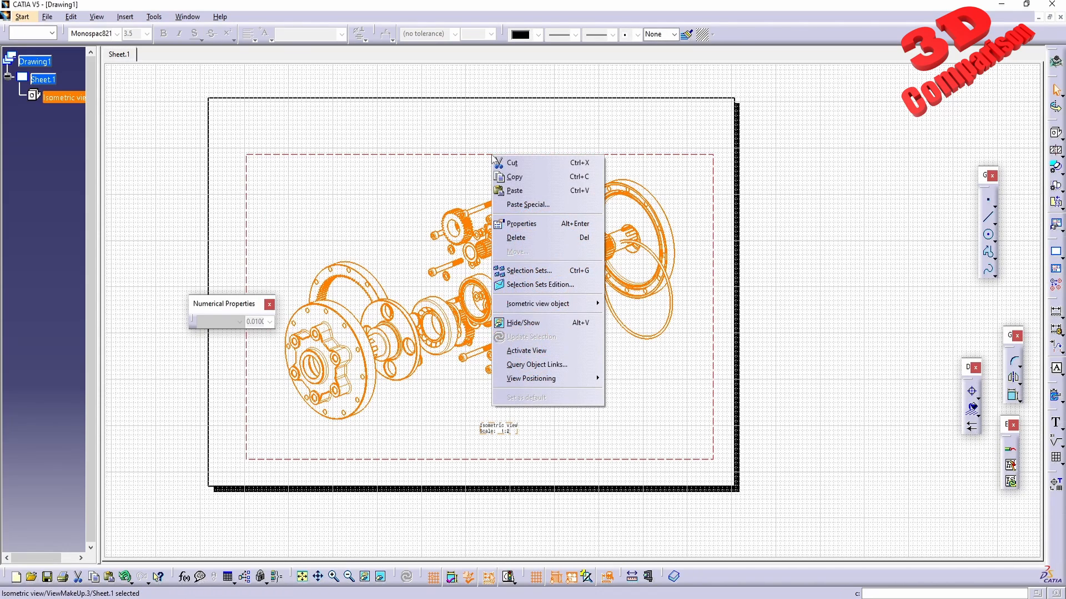
Set the isometric view's generation mode to Raster in its properties
left_click(671, 333)
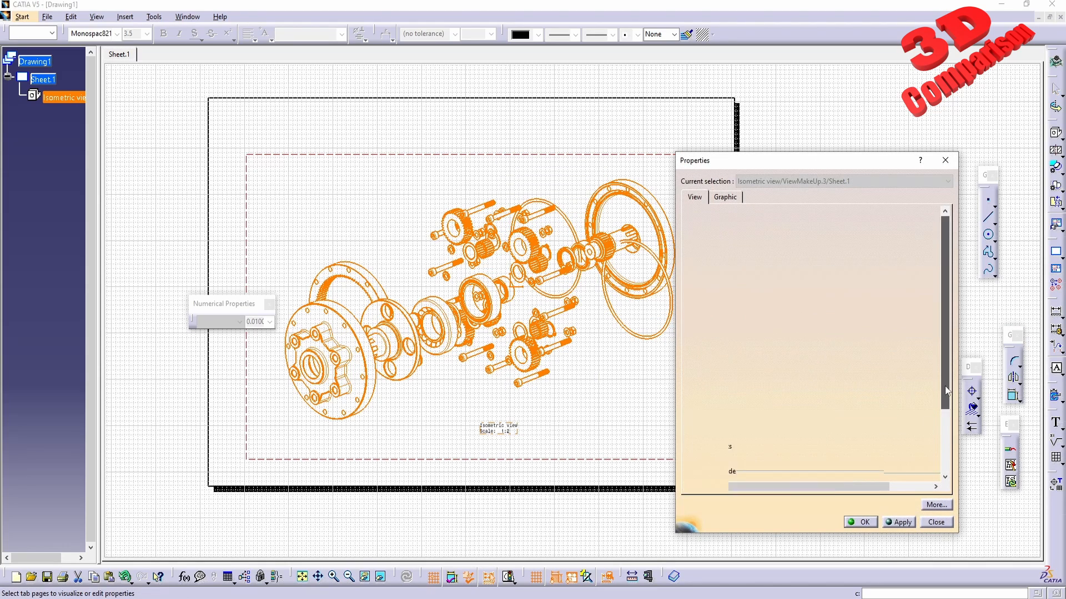
scroll("down", 3)
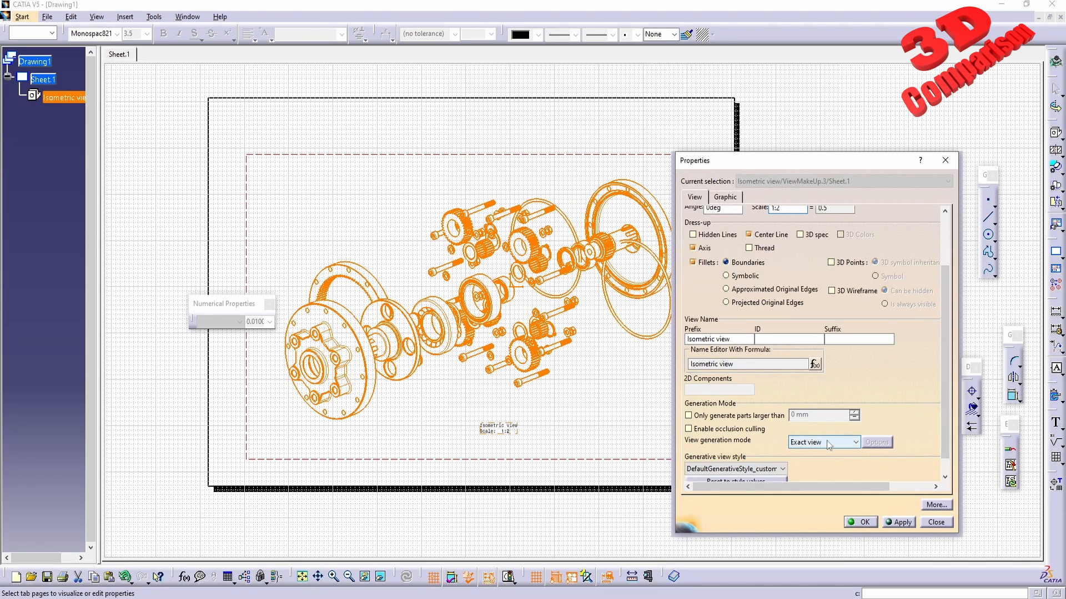
left_click(853, 441)
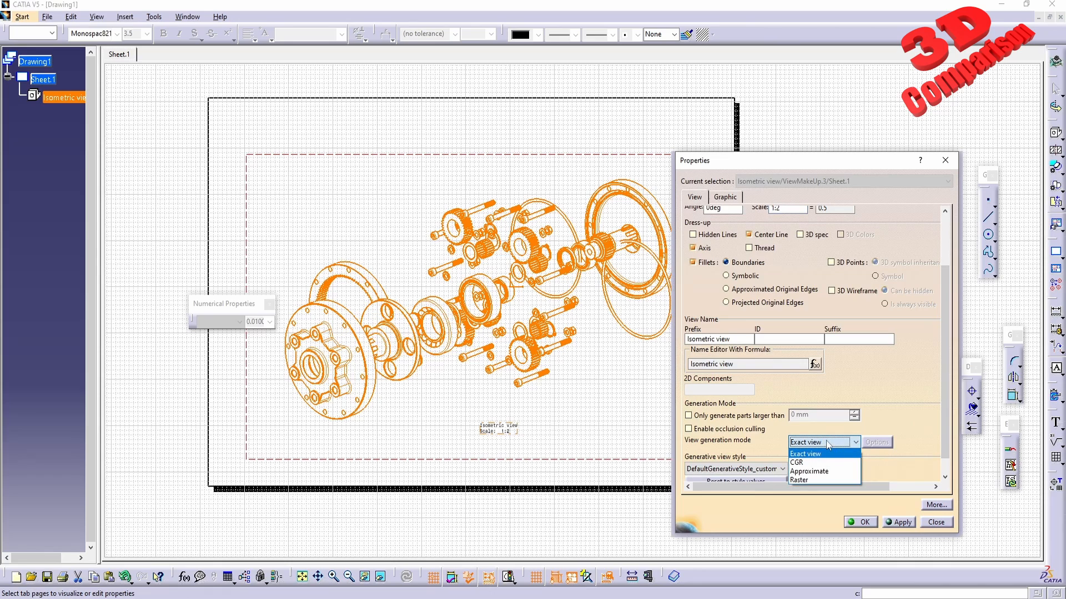
mouse_move(806, 482)
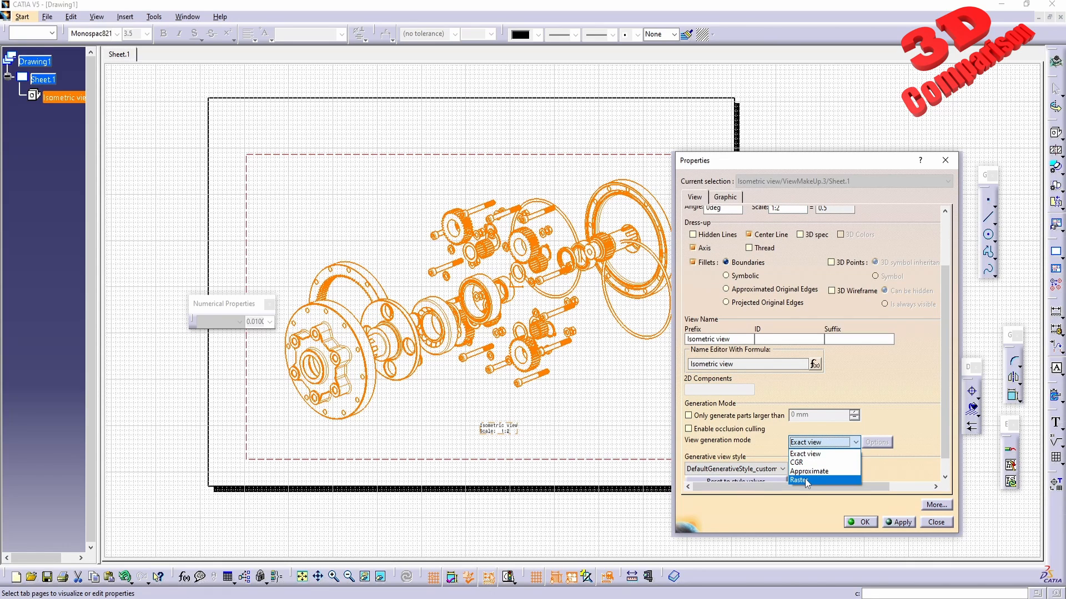
left_click(800, 480)
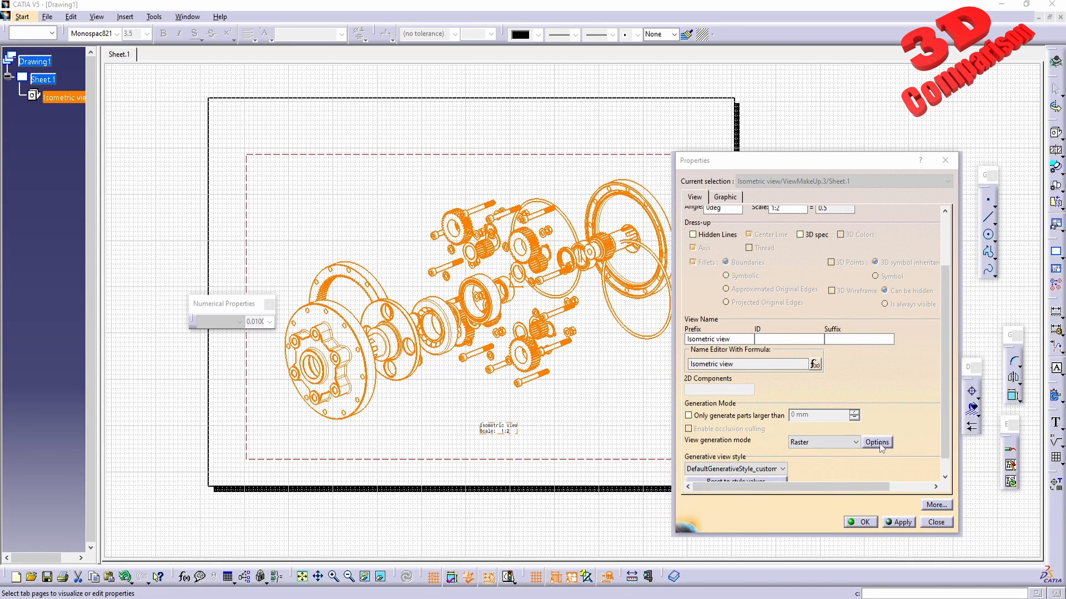
Choose Shading with edges in the raster options and apply it
left_click(876, 442)
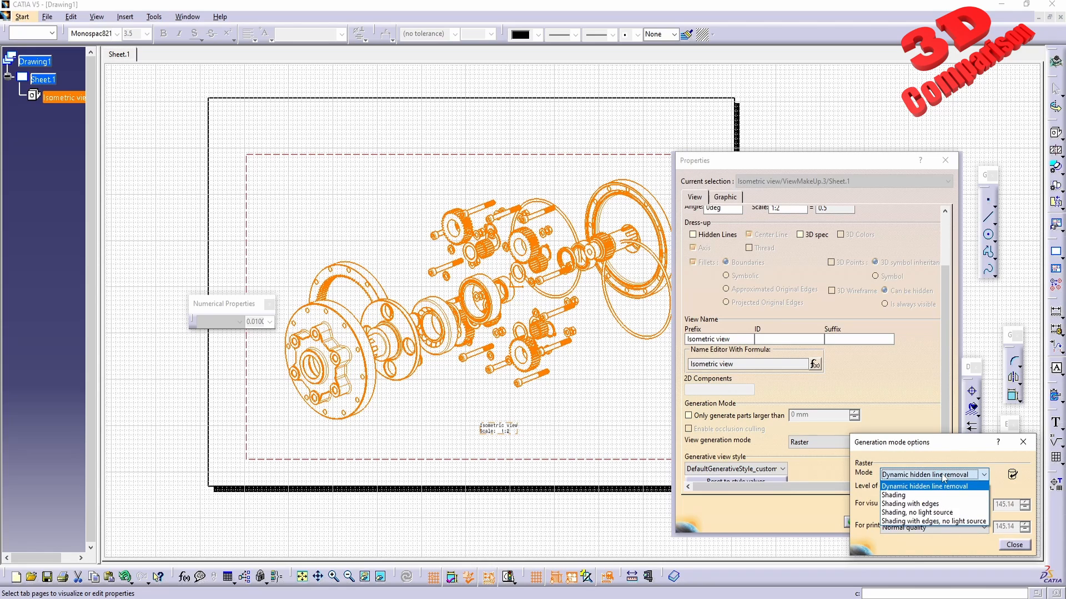
mouse_move(936, 488)
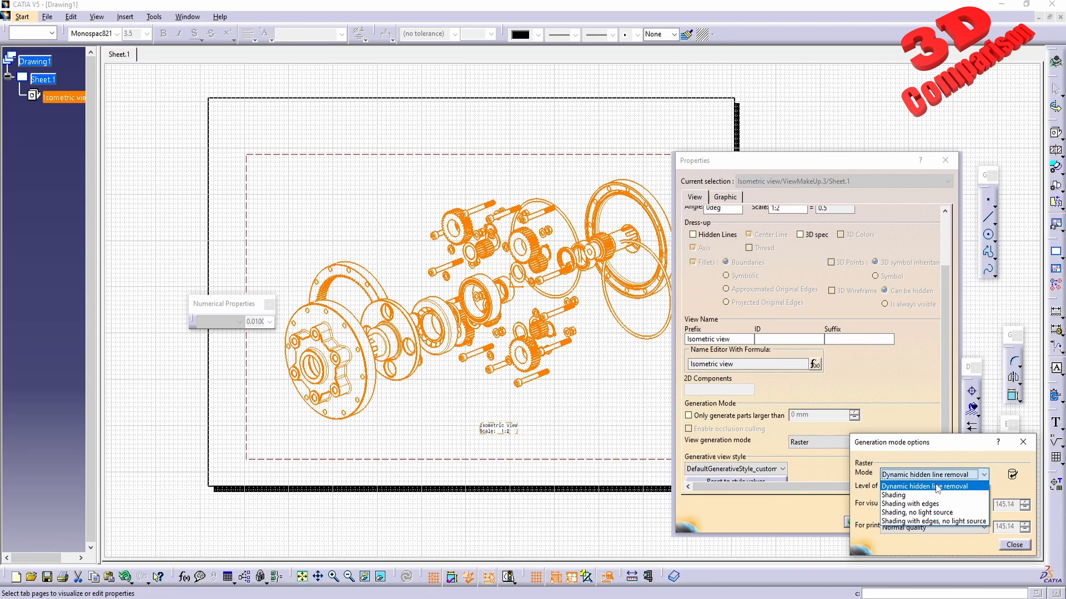
mouse_move(901, 507)
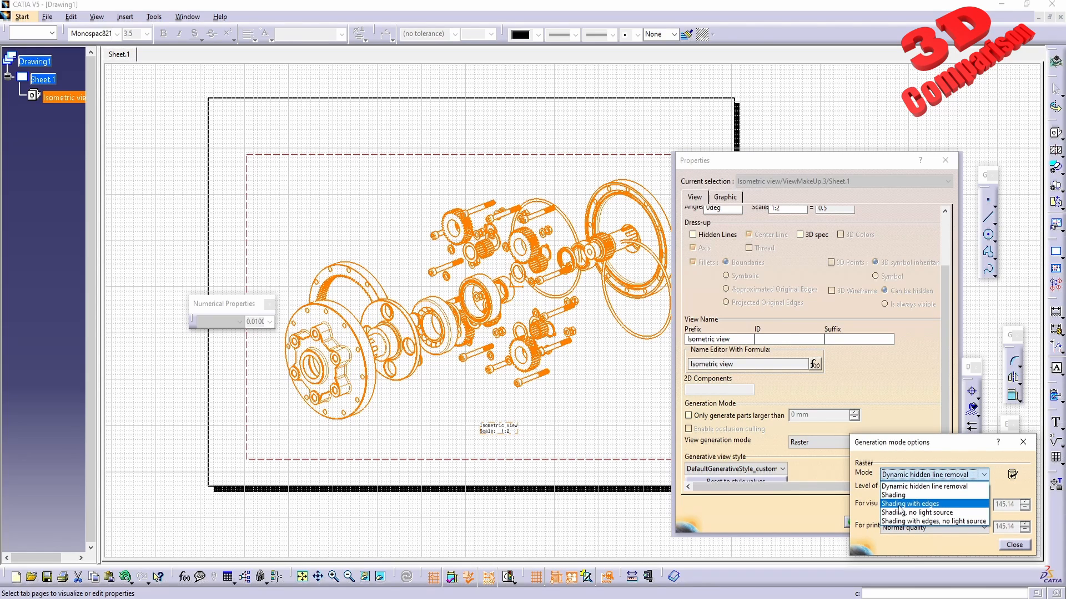
left_click(910, 503)
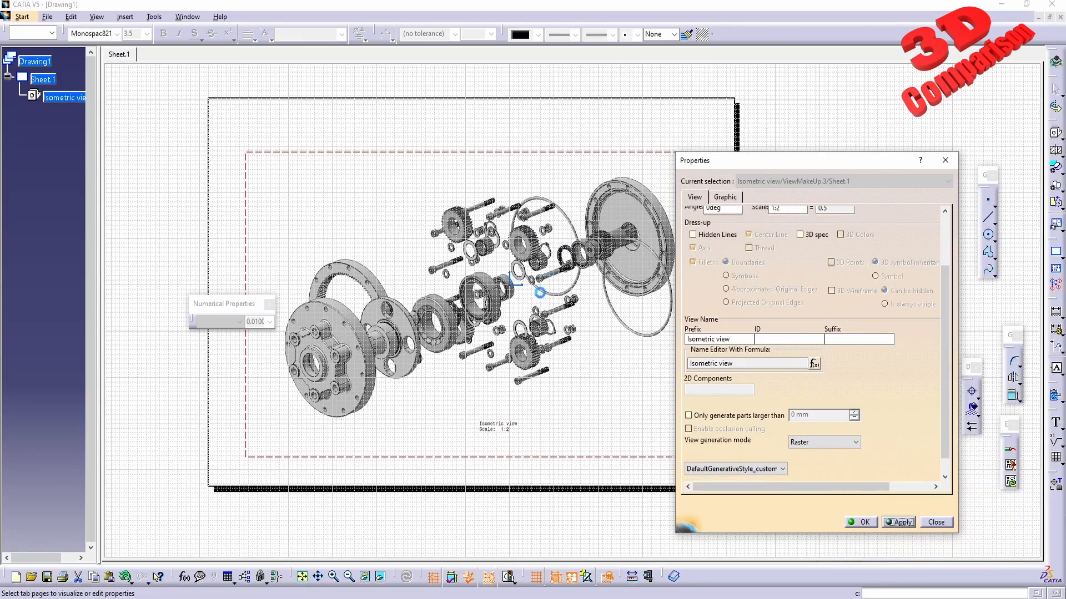
left_click(936, 522)
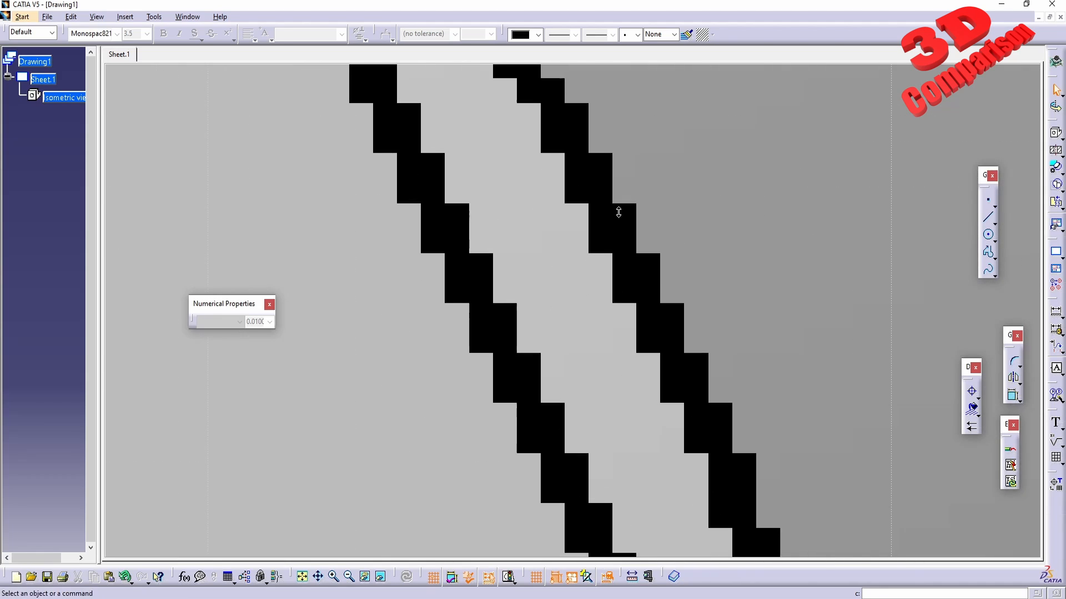
mouse_move(523, 386)
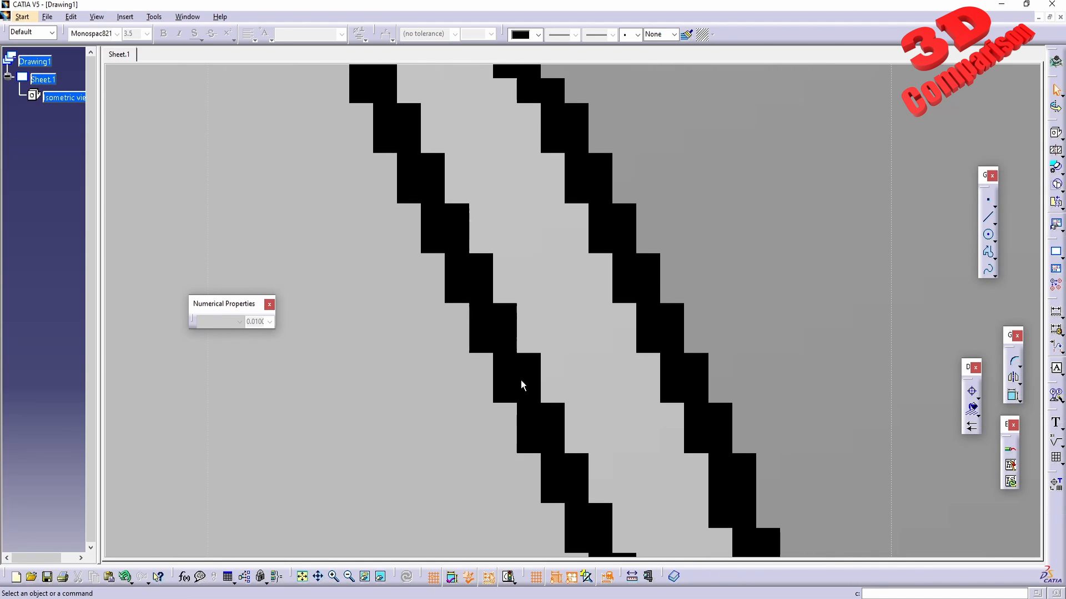
mouse_move(561, 286)
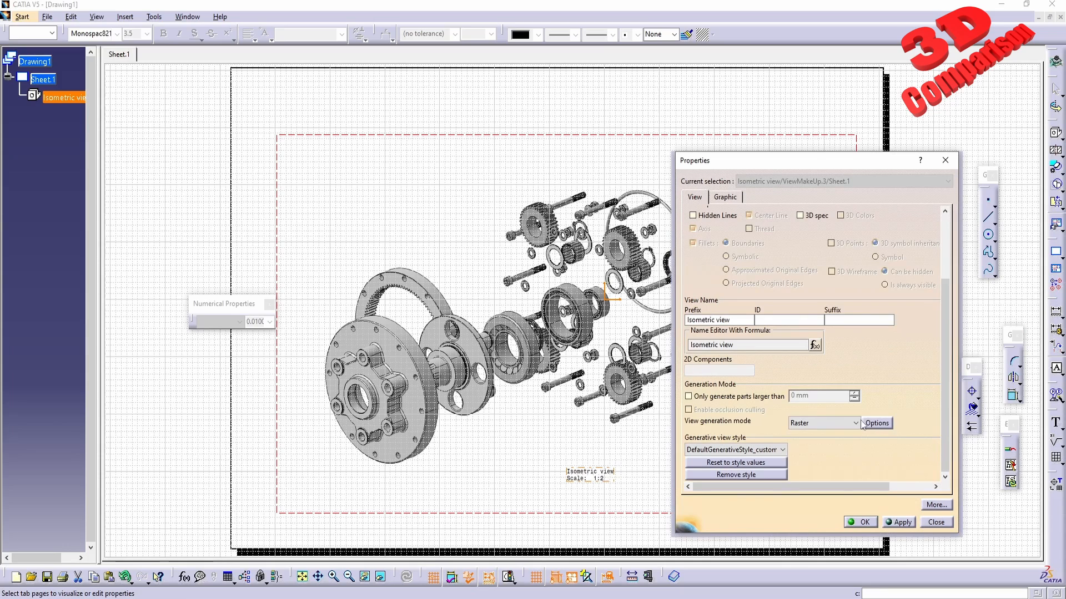
Set the isometric view's generation mode to Exact view and confirm
left_click(854, 423)
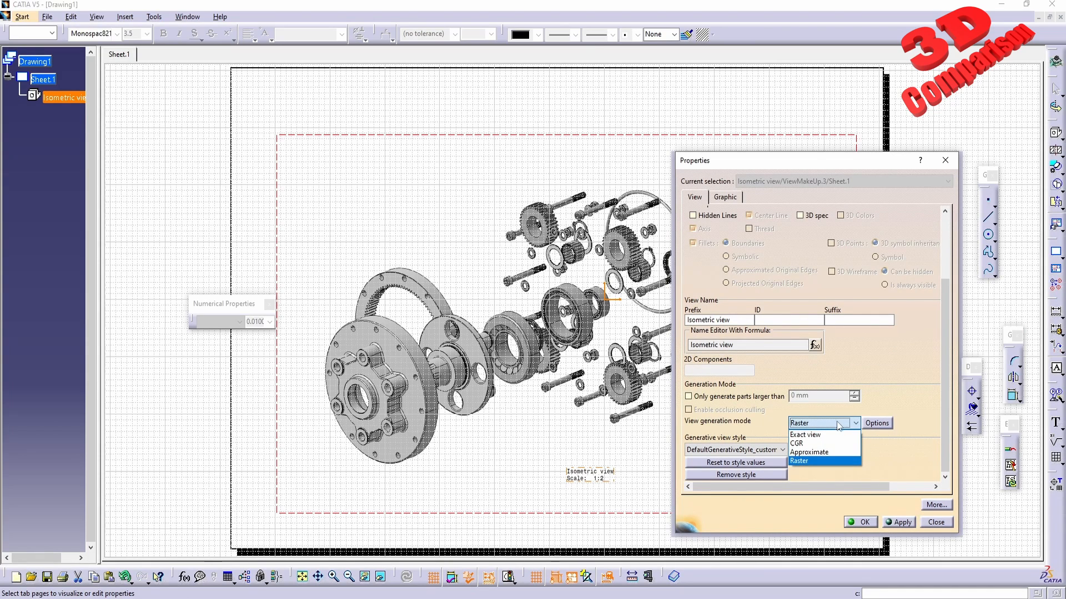
left_click(805, 434)
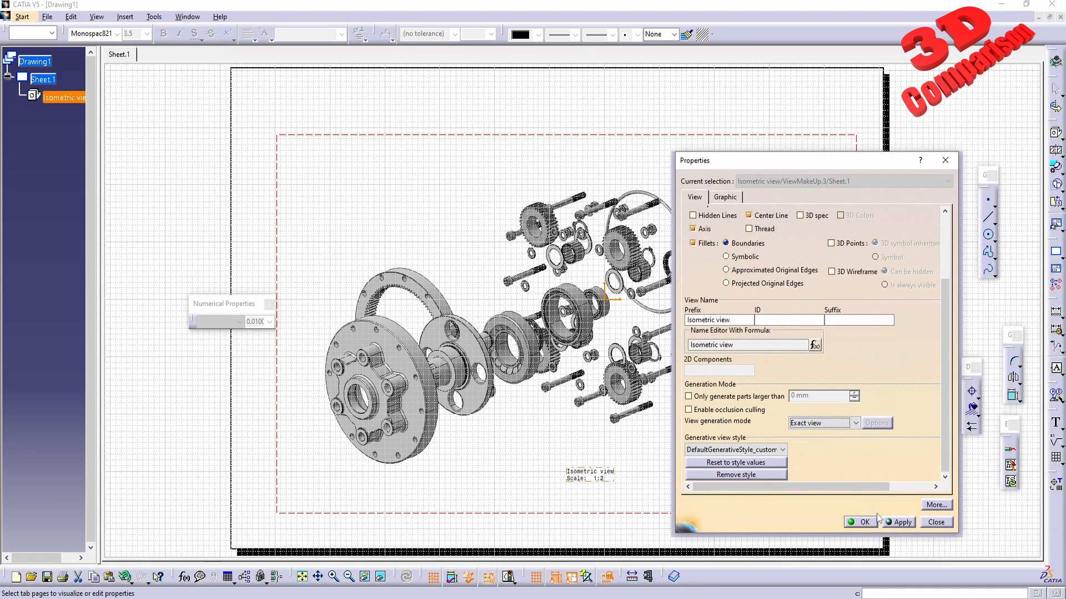
left_click(865, 522)
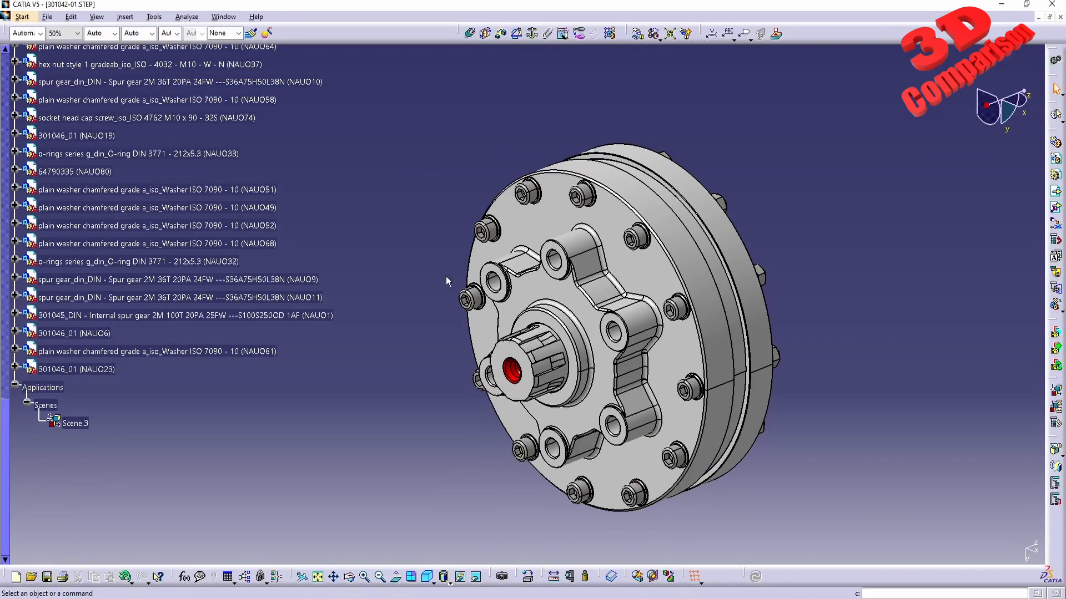
mouse_move(379, 314)
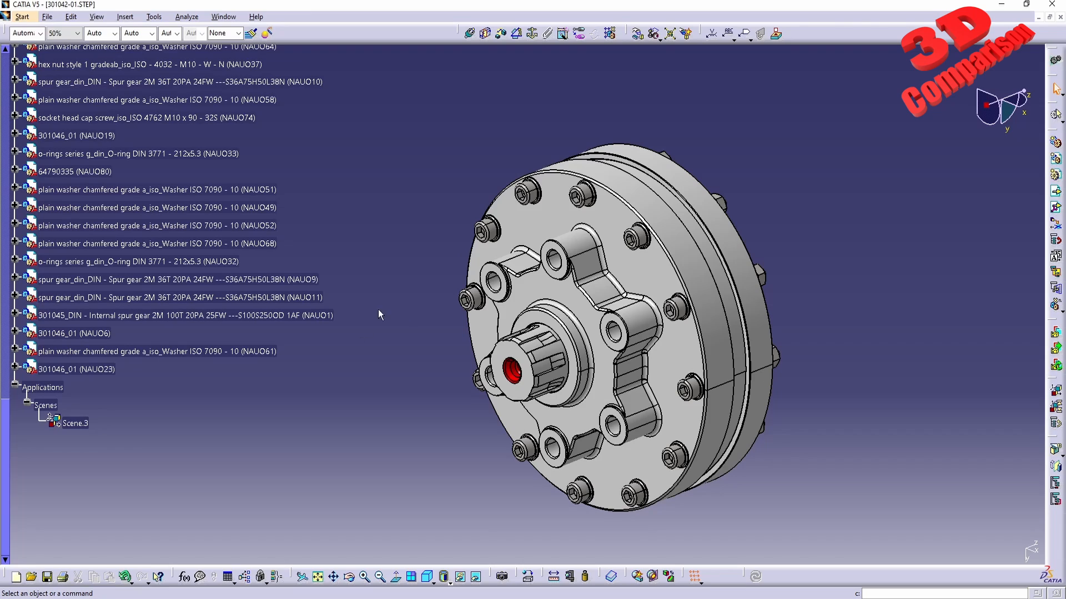
mouse_move(1020, 361)
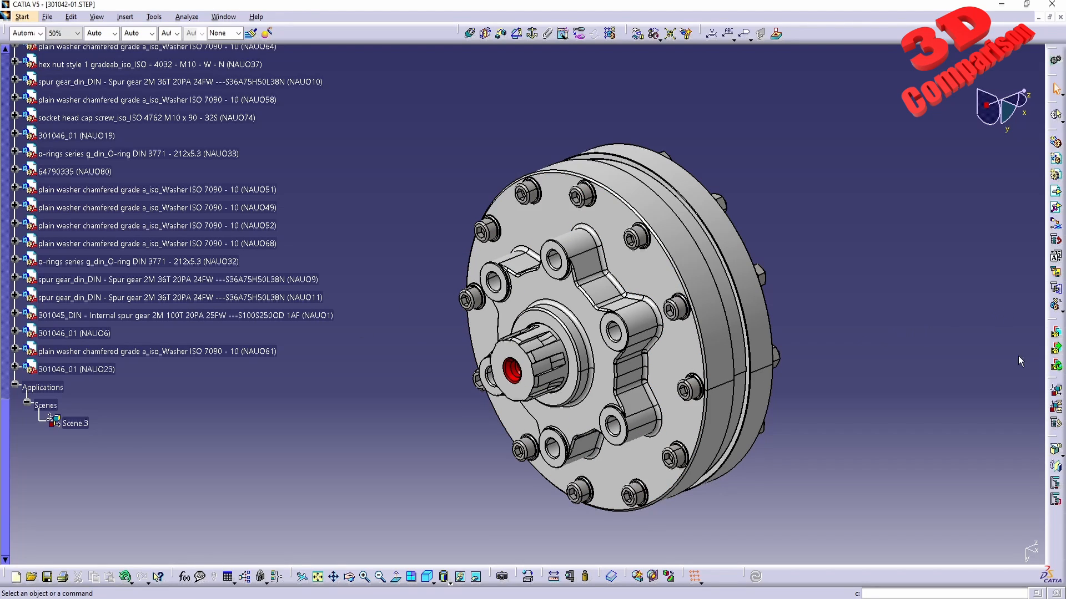
mouse_move(1054, 393)
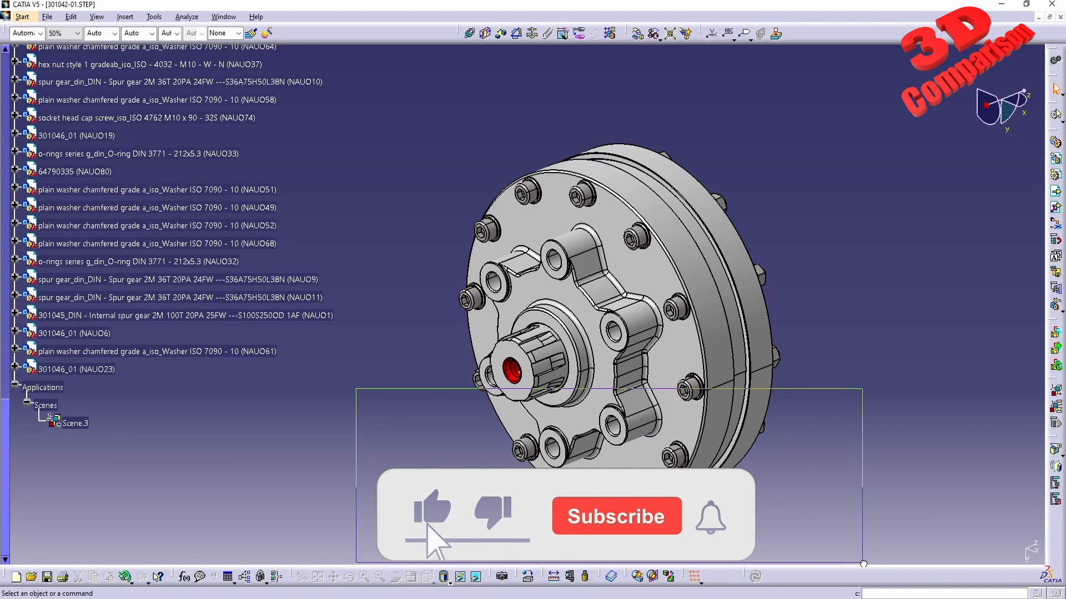
Switch to the 301042-01.STEP product window showing the assembled gearbox
left_click(616, 517)
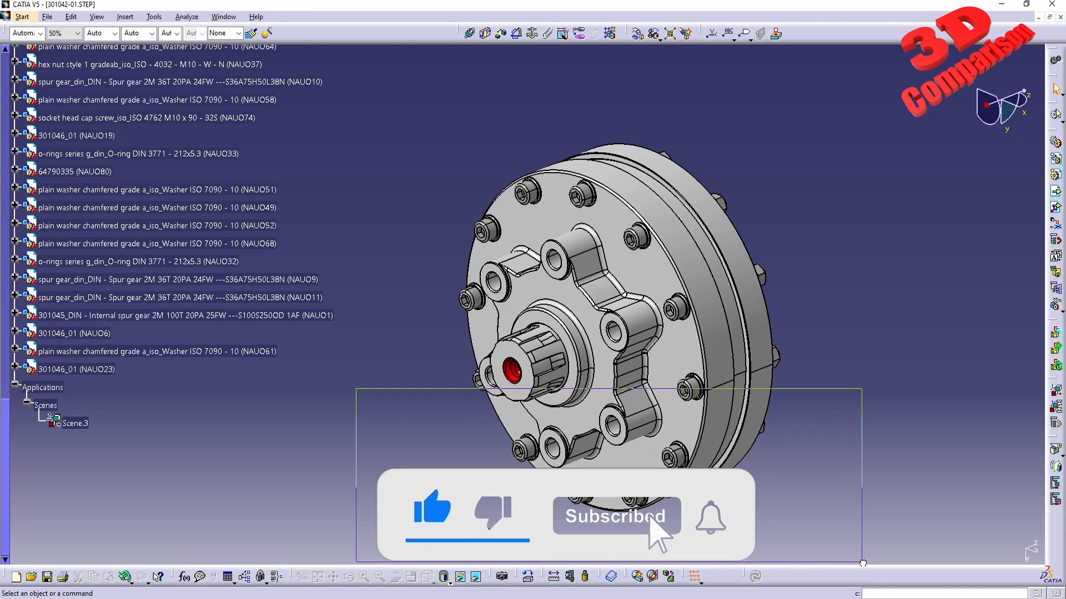